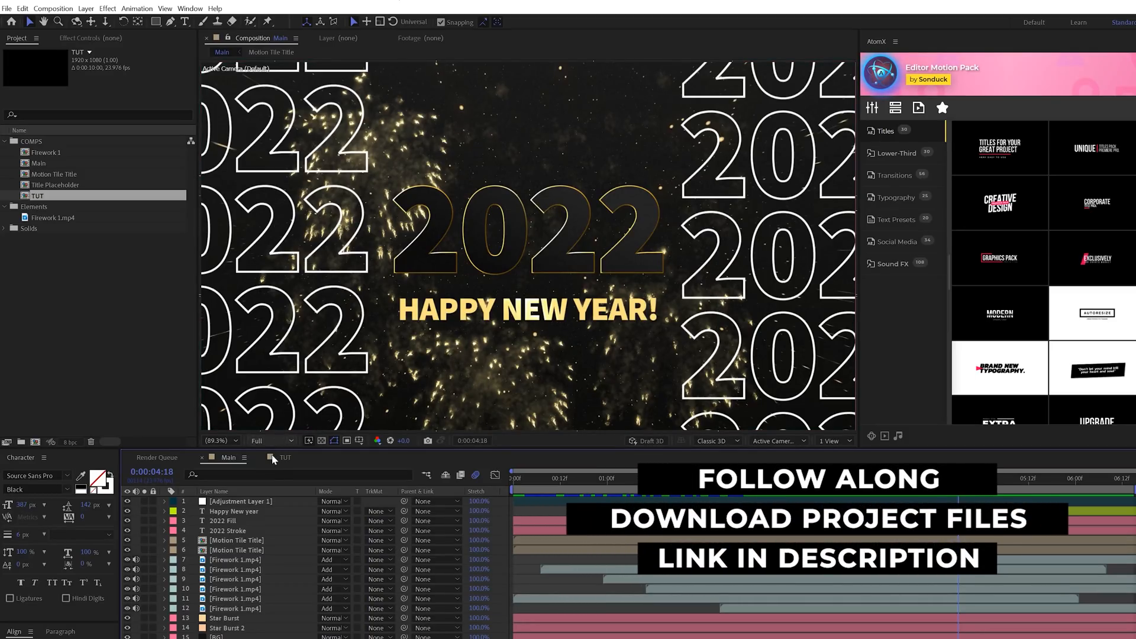
# - Open the TUT composition containing only the dark BG layer
pyautogui.click(285, 458)
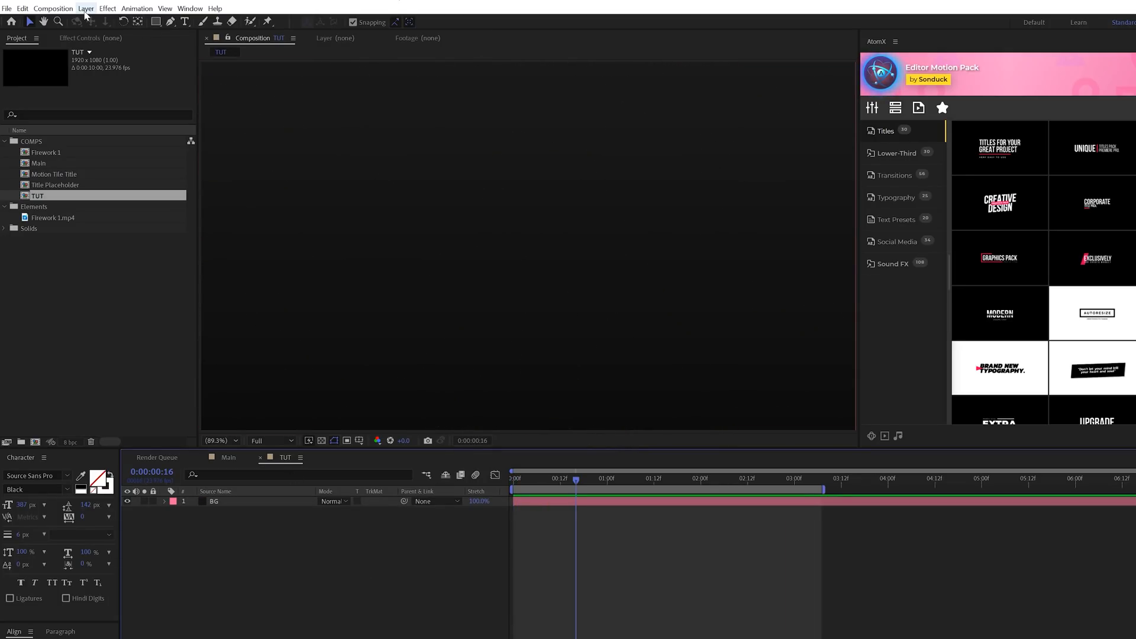
# - Create a full-frame light orange solid named Particles 1 above BG
pyautogui.click(85, 8)
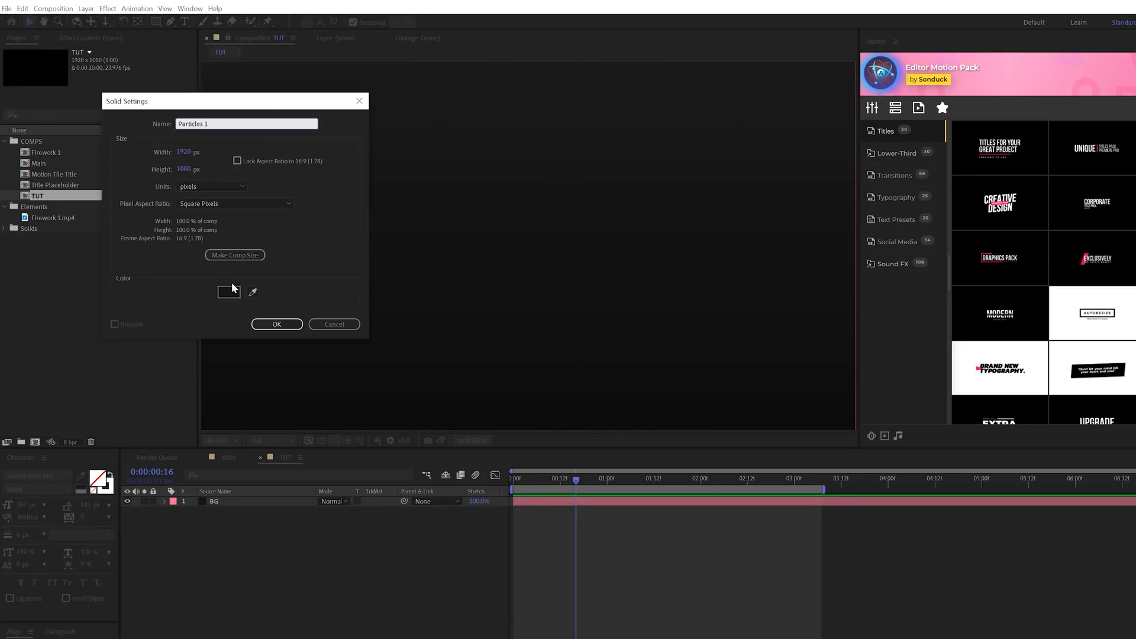
pyautogui.click(228, 291)
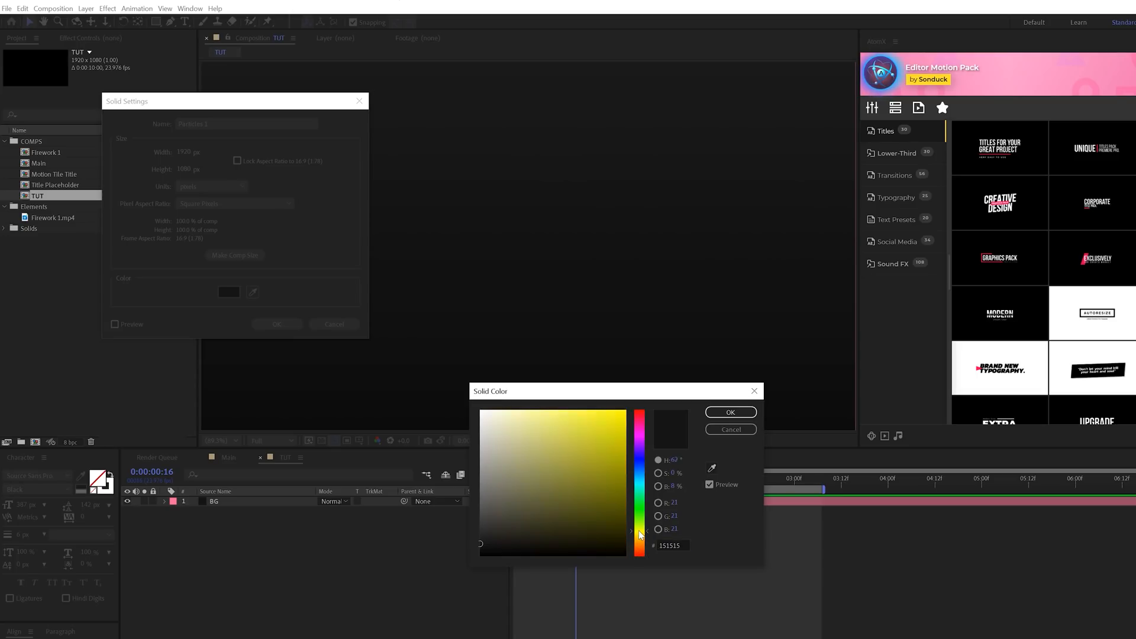
pyautogui.click(567, 415)
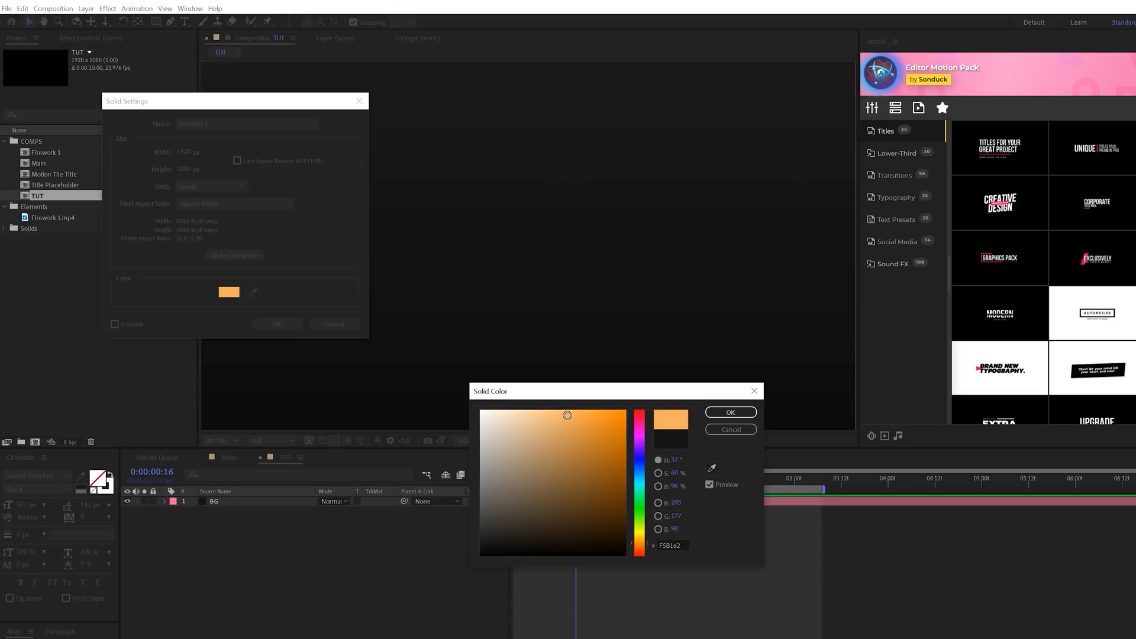
pyautogui.click(729, 412)
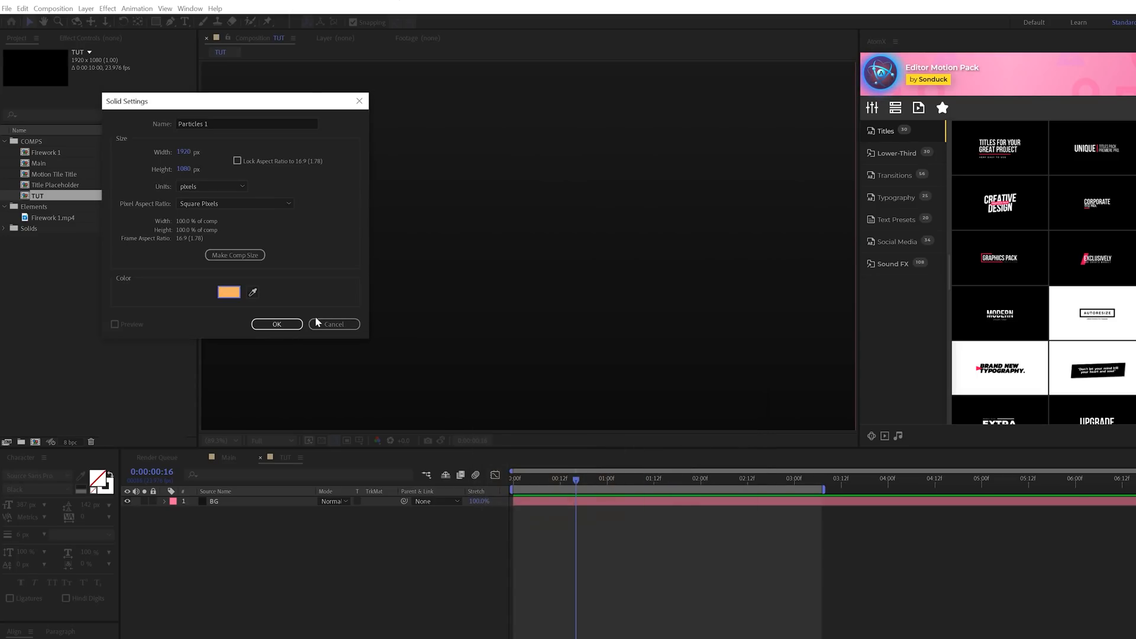
pyautogui.click(107, 8)
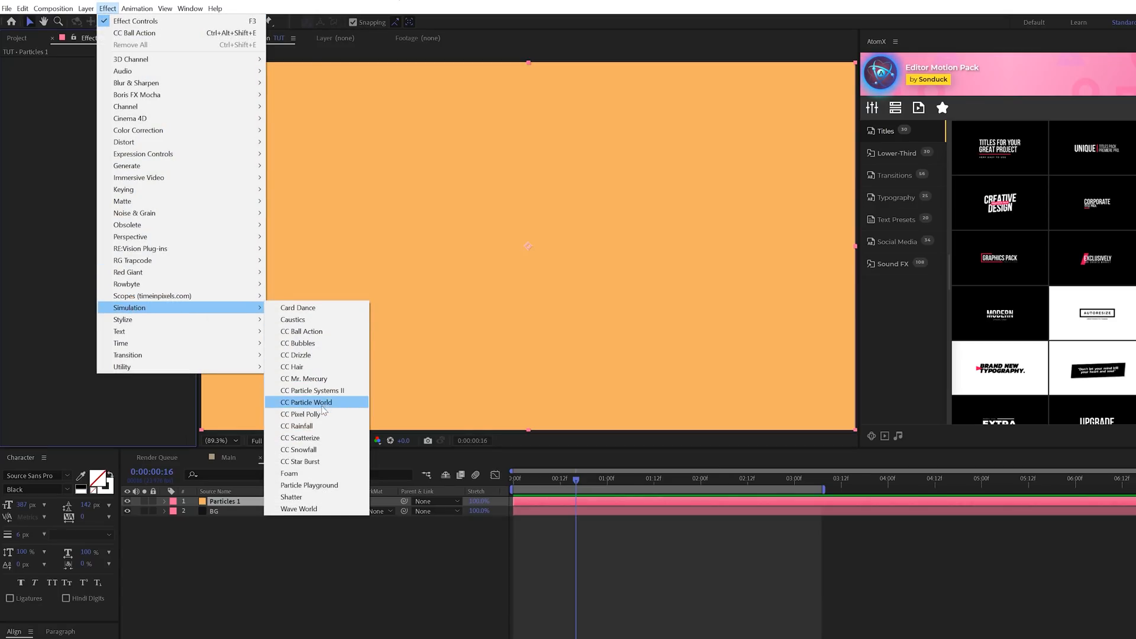
# - Apply CC Star Burst with Scatter 331, Speed 0.20, Size 70, then add Glow
pyautogui.click(299, 461)
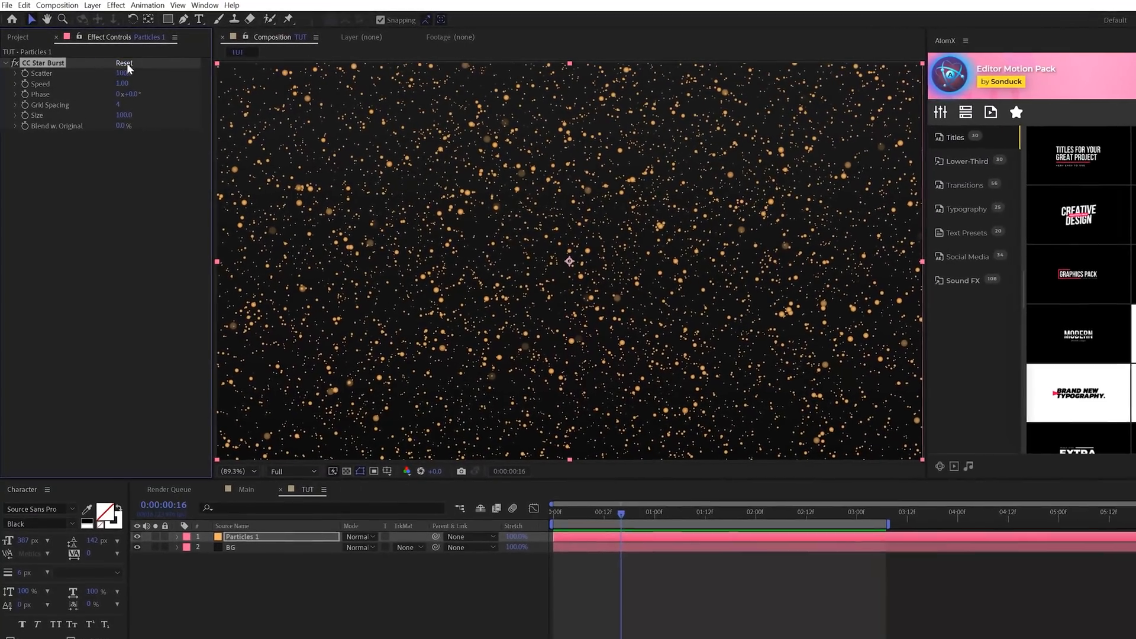
pyautogui.moveTo(119, 72); pyautogui.dragTo(148, 72)
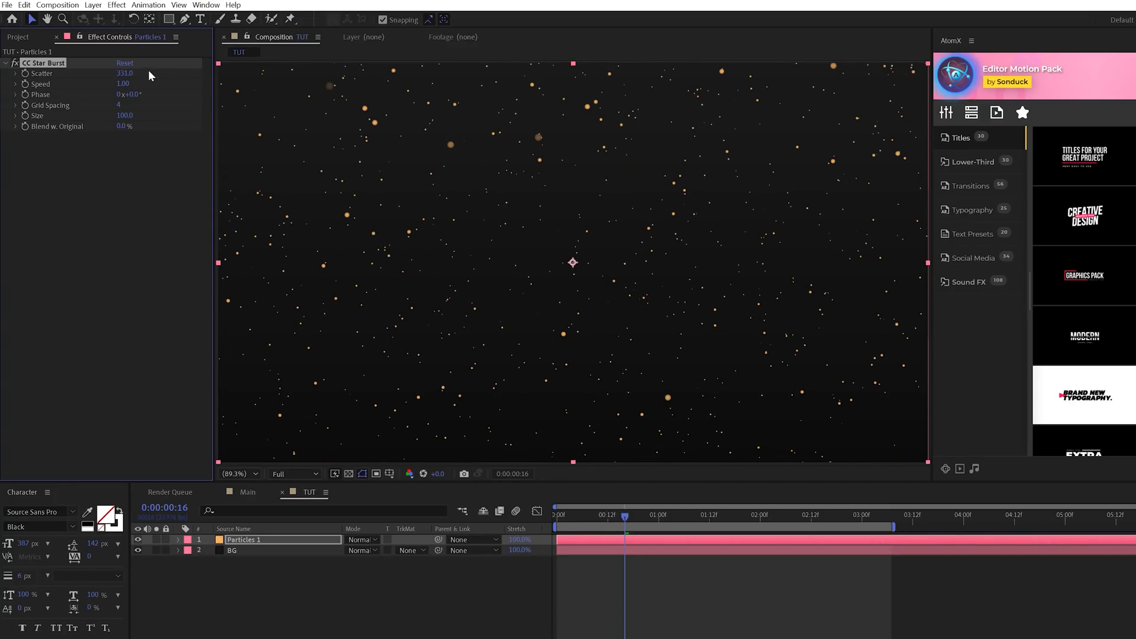
pyautogui.moveTo(120, 105)
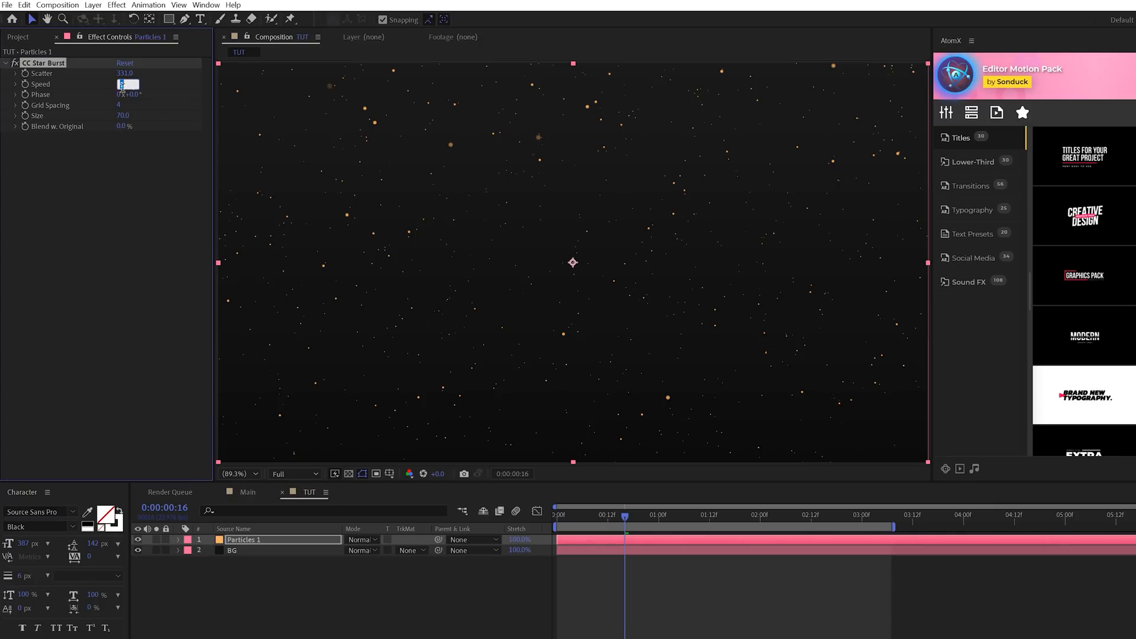
pyautogui.write('0.20')
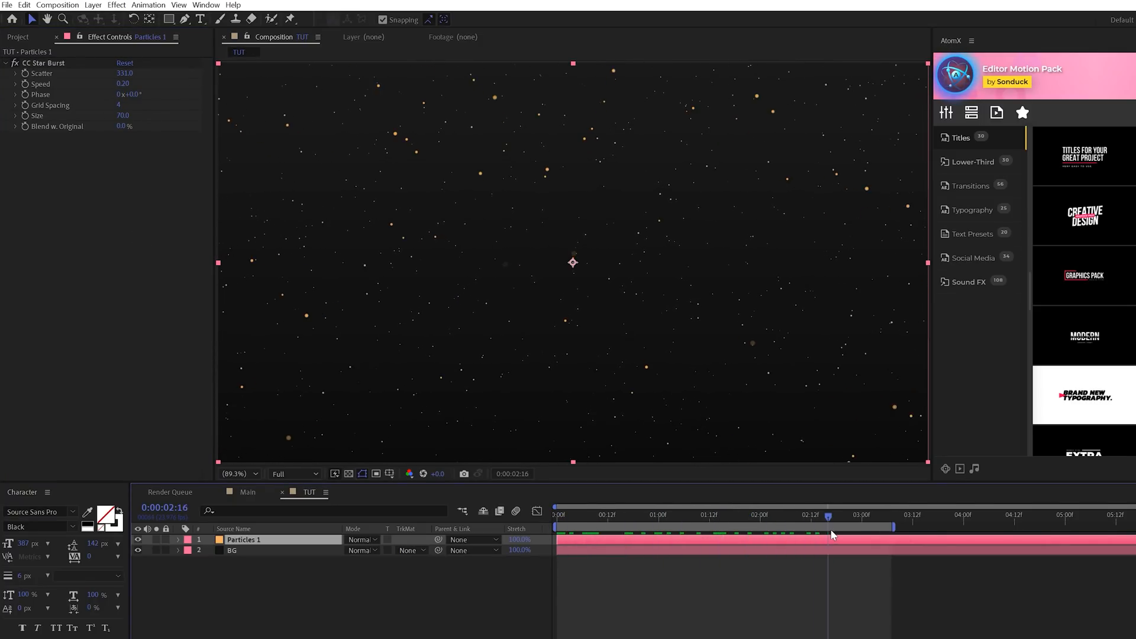
pyautogui.click(868, 514)
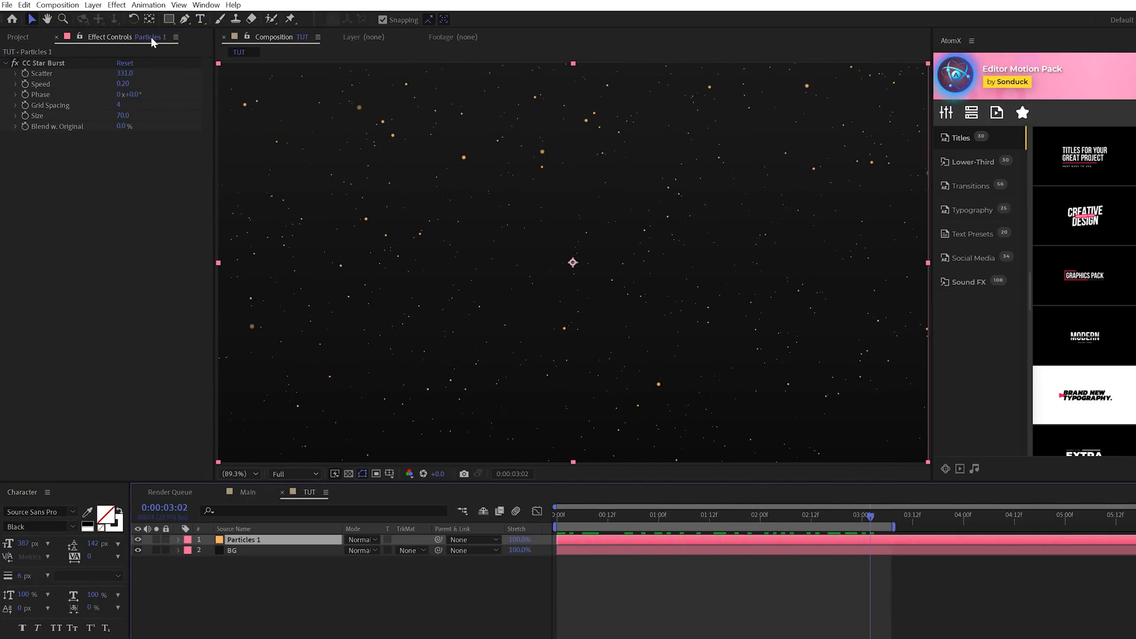
pyautogui.click(116, 6)
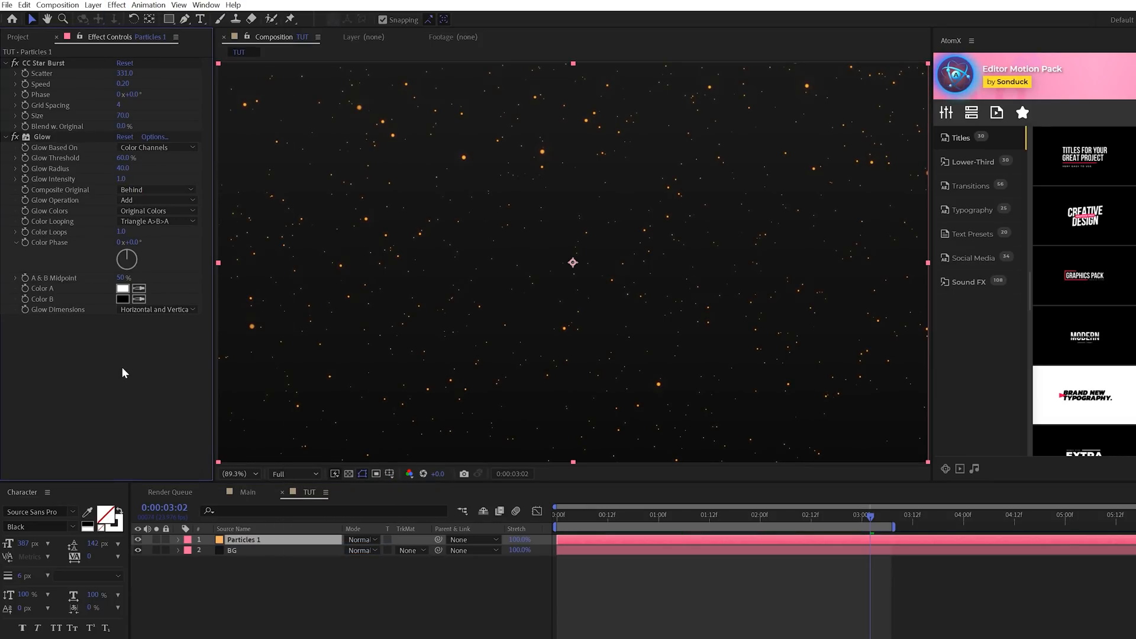
# - Apply CC Lens to Particles 1, duplicate the layer, and add a white 2022 text layer
pyautogui.click(116, 6)
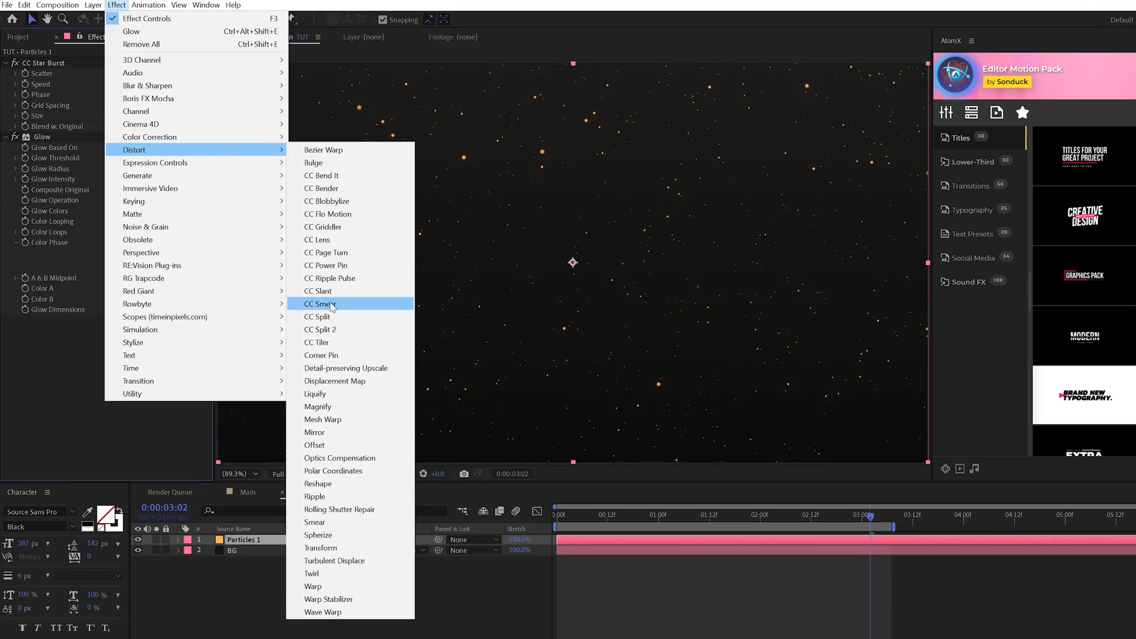
pyautogui.click(317, 239)
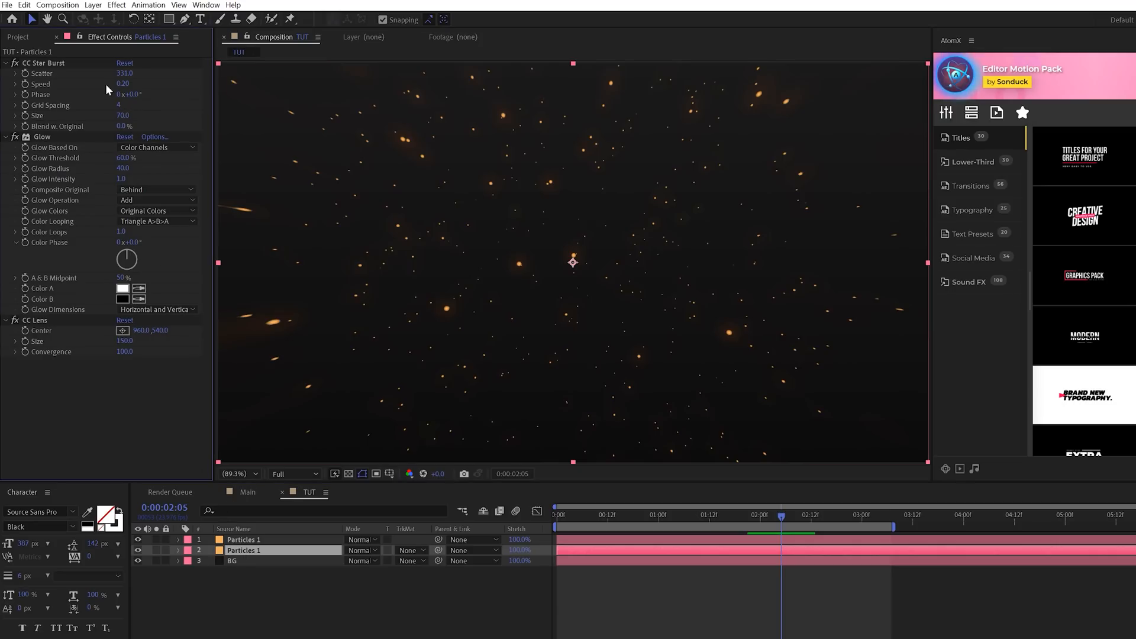
pyautogui.doubleClick(123, 73)
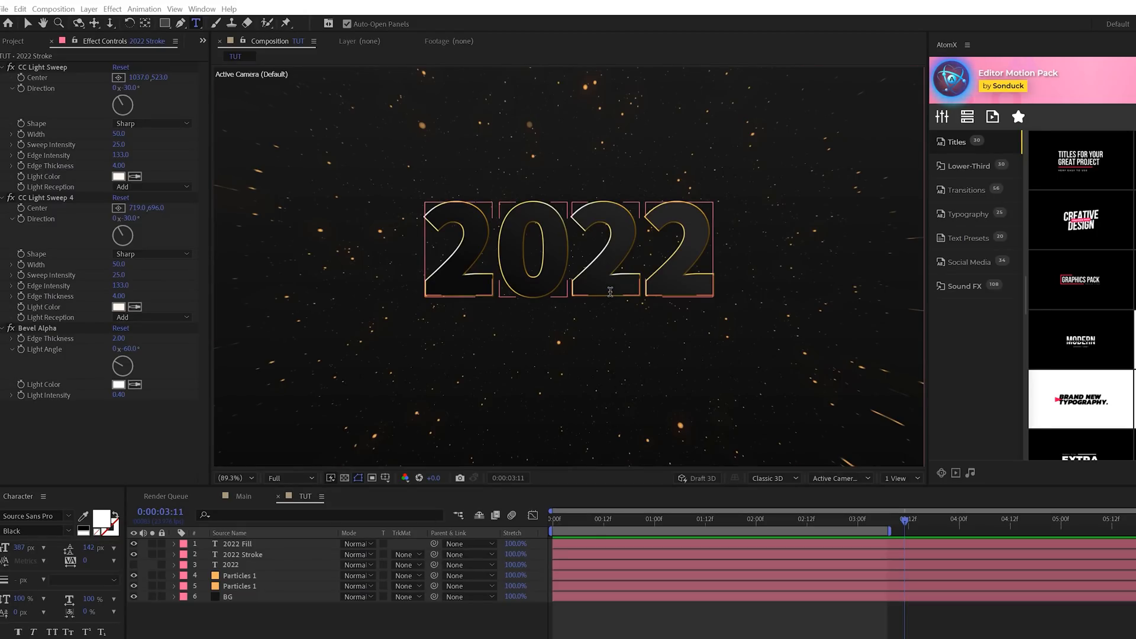
pyautogui.click(239, 543)
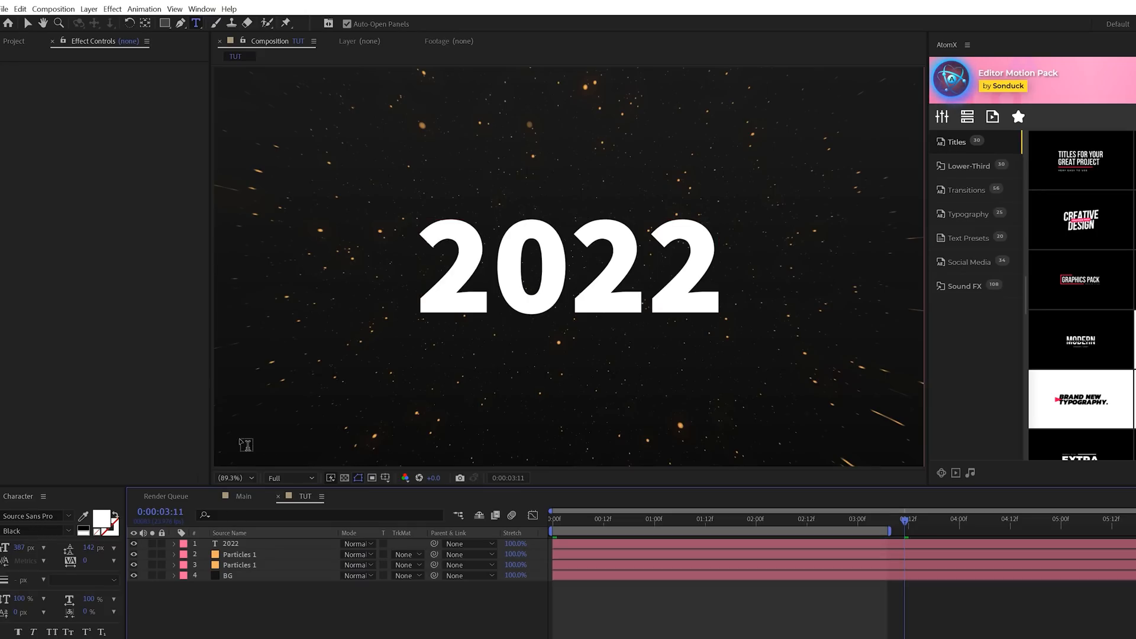
# - Add a per-character animator to 2022 with Y Rotation 90 and Opacity 0%
pyautogui.click(230, 543)
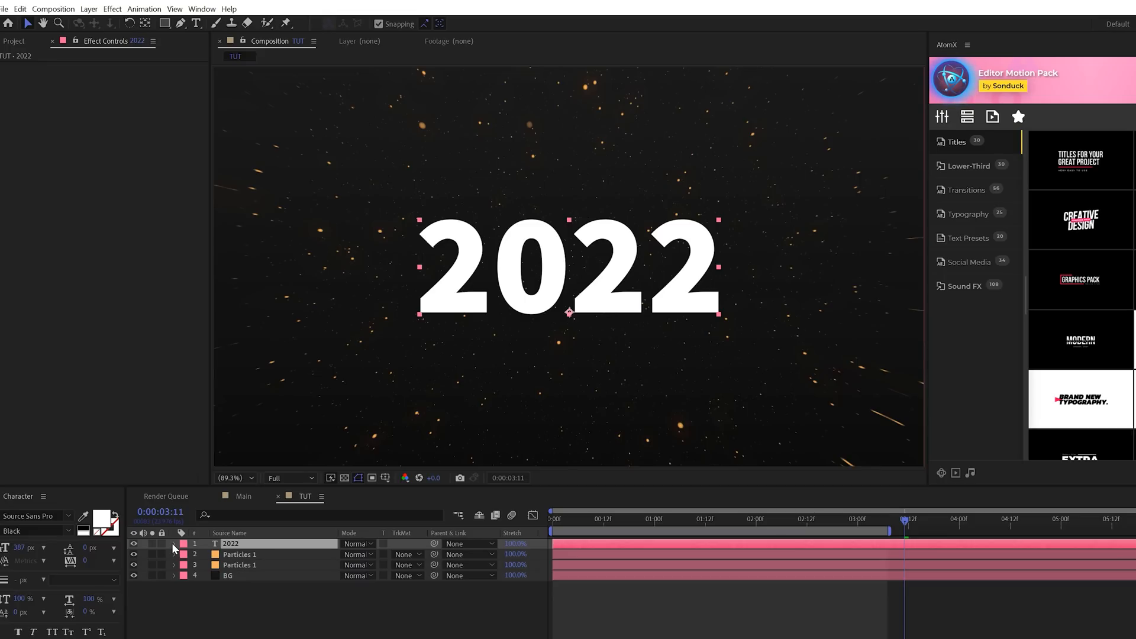
pyautogui.click(174, 543)
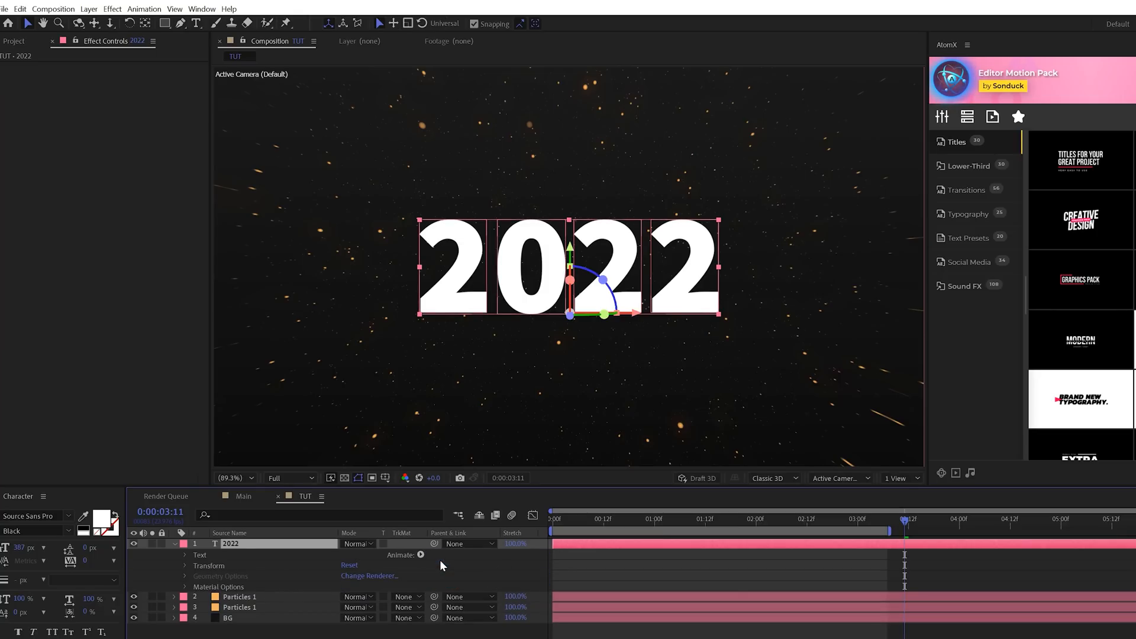
pyautogui.click(185, 555)
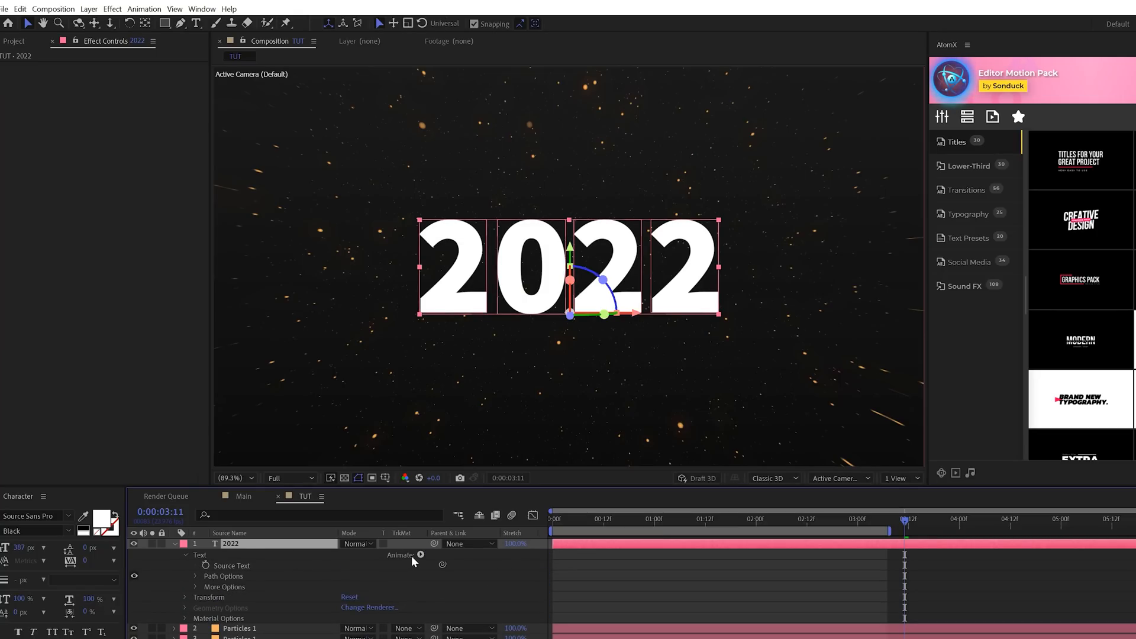
pyautogui.click(420, 554)
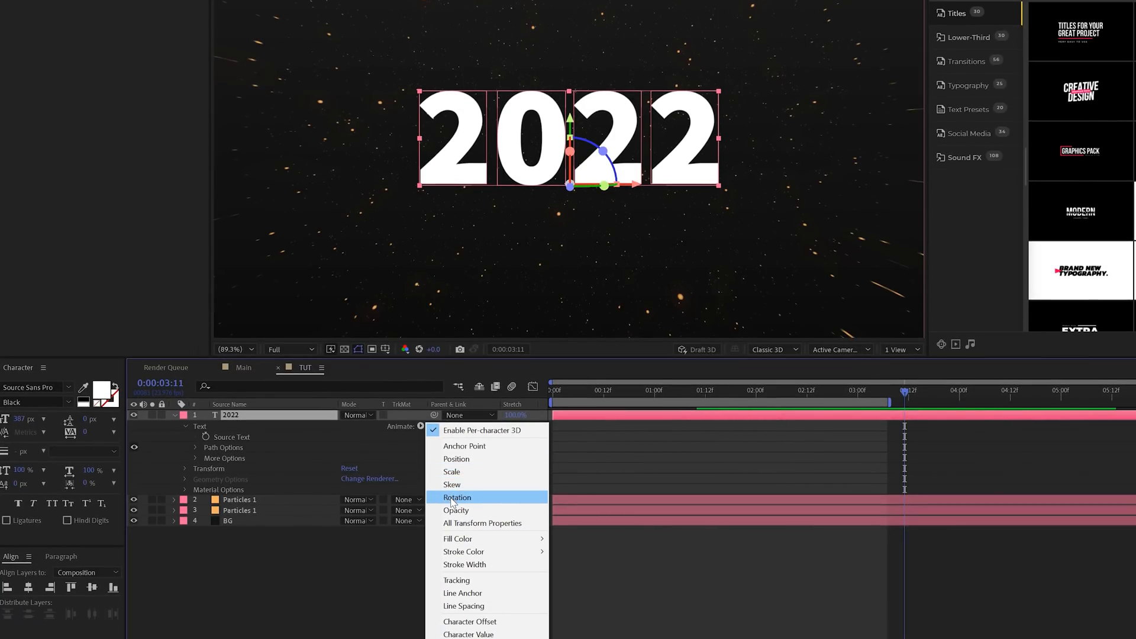
pyautogui.click(456, 497)
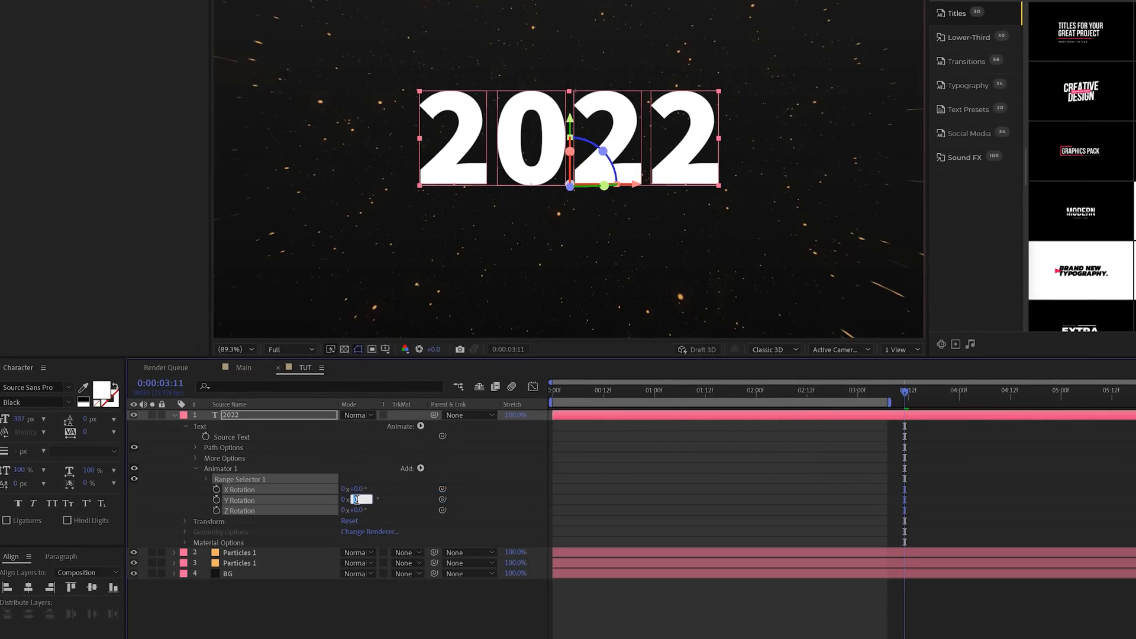
pyautogui.click(419, 468)
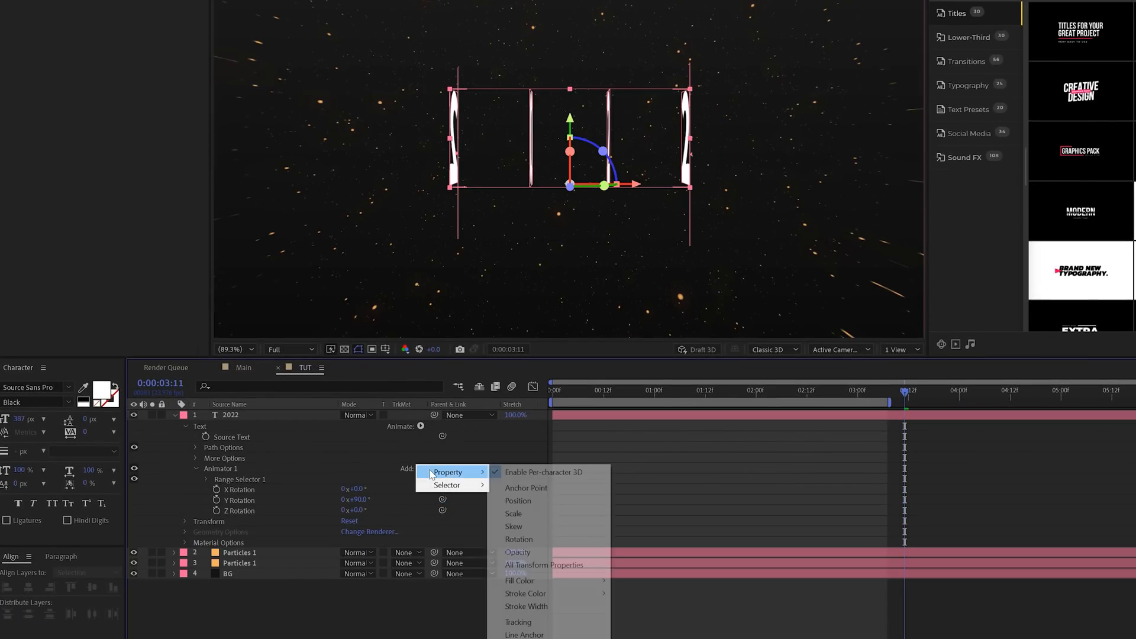
pyautogui.click(517, 552)
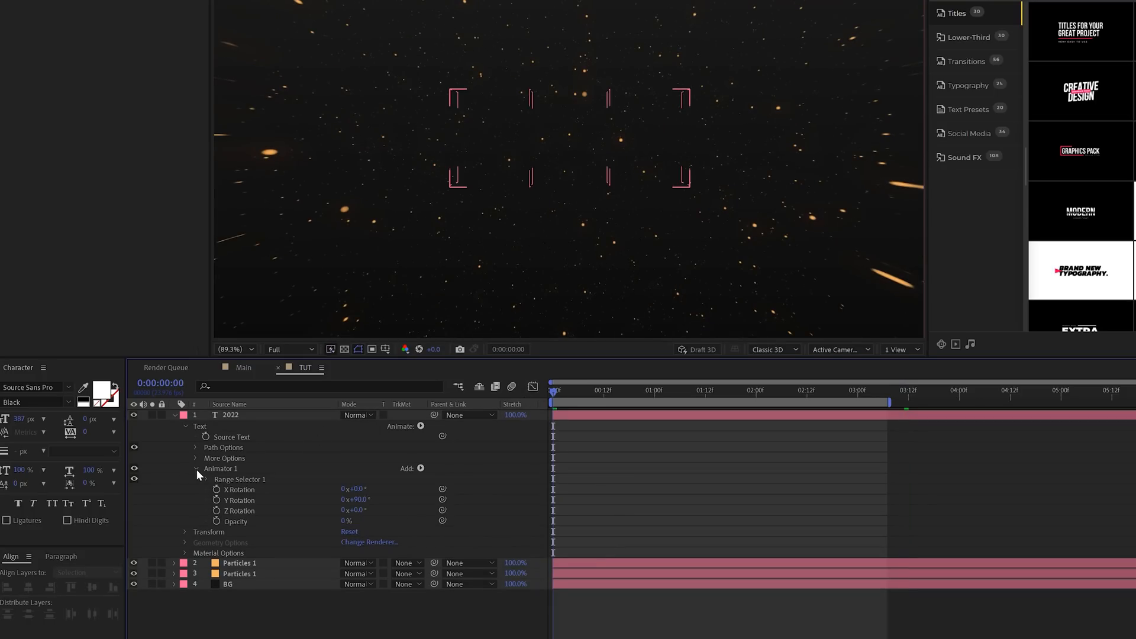
pyautogui.click(196, 478)
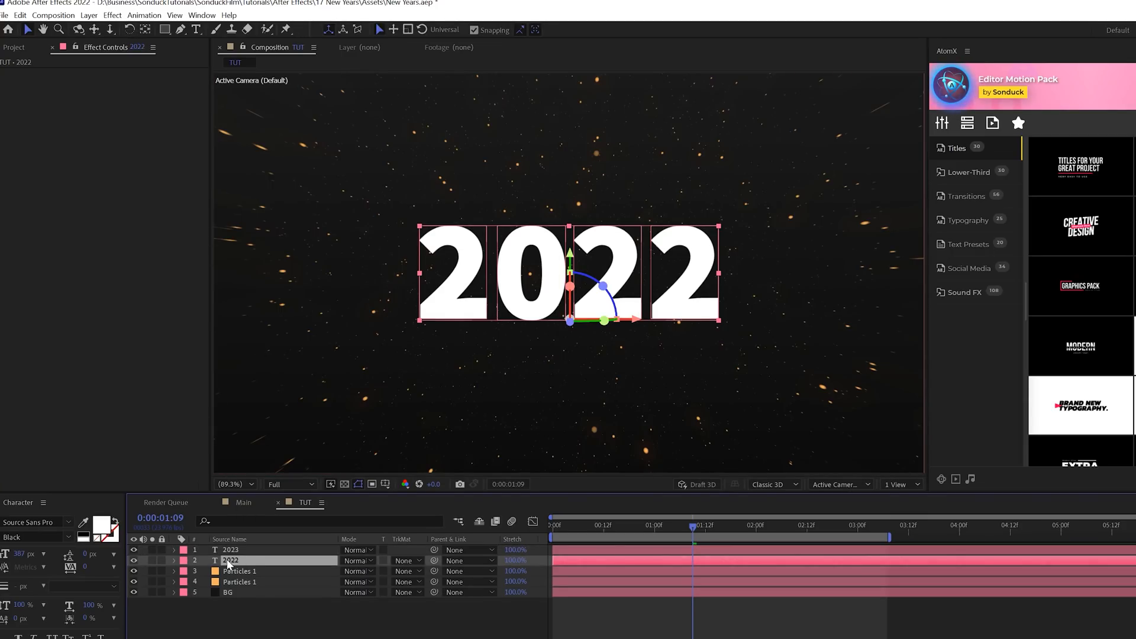
pyautogui.moveTo(114, 526)
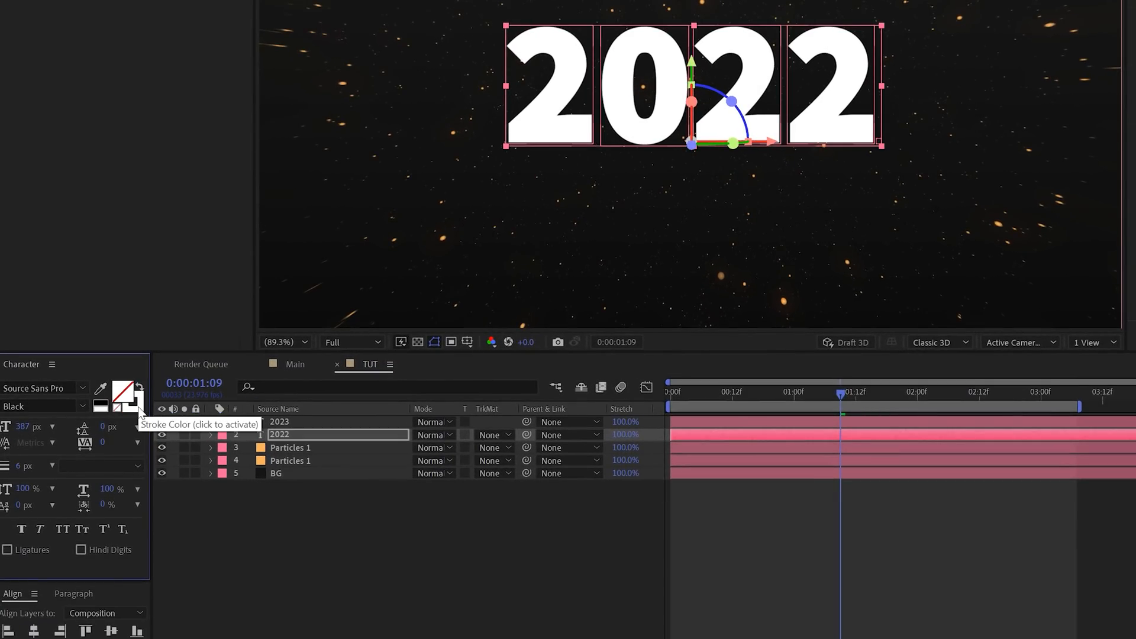
# - Give the 2022 text a pale gold FFDF96 stroke and set its stroke width
pyautogui.click(101, 396)
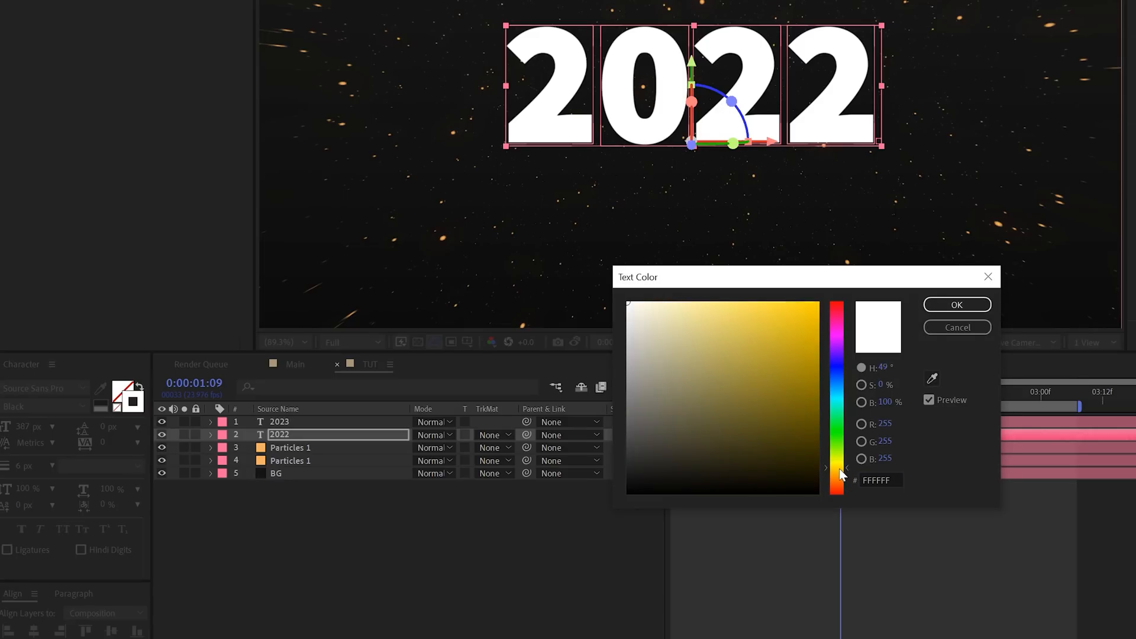
pyautogui.click(790, 384)
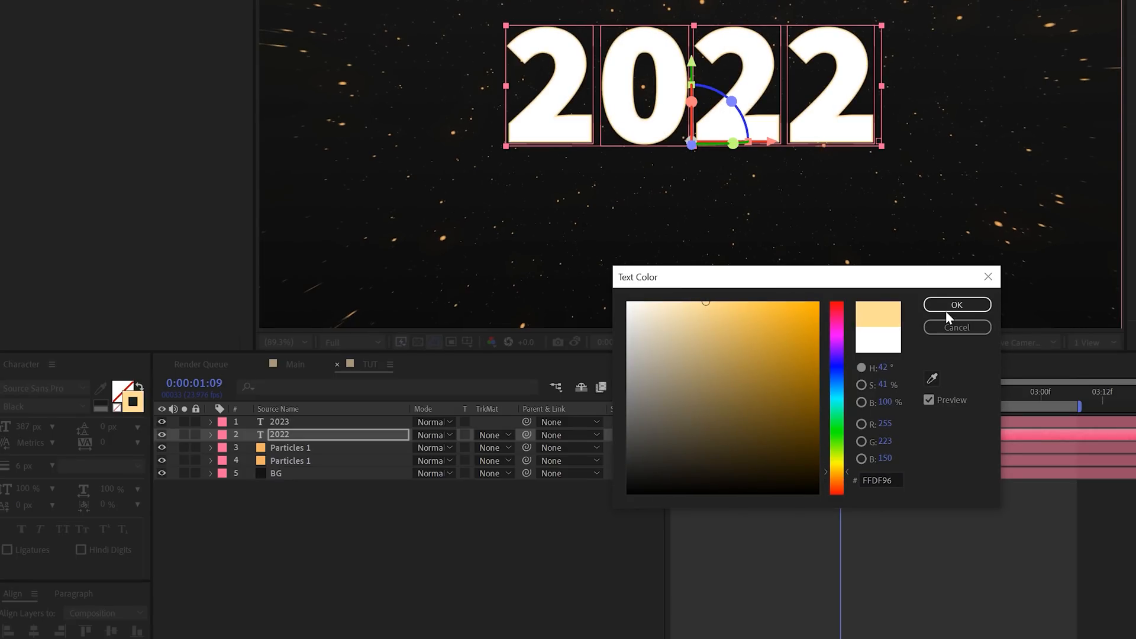
pyautogui.click(955, 303)
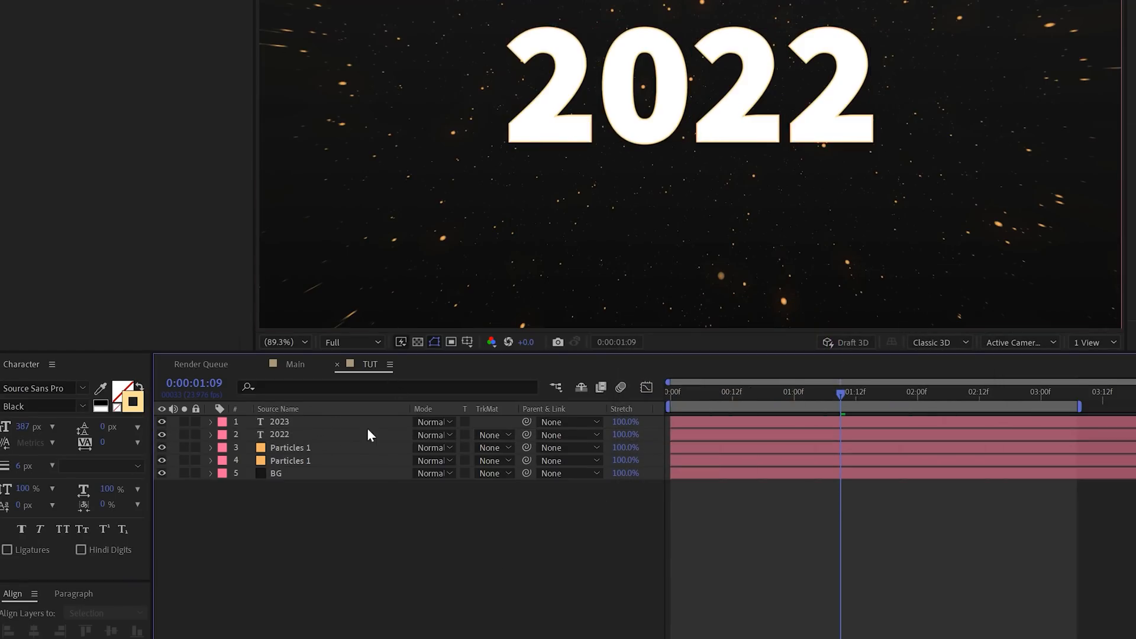
pyautogui.click(278, 434)
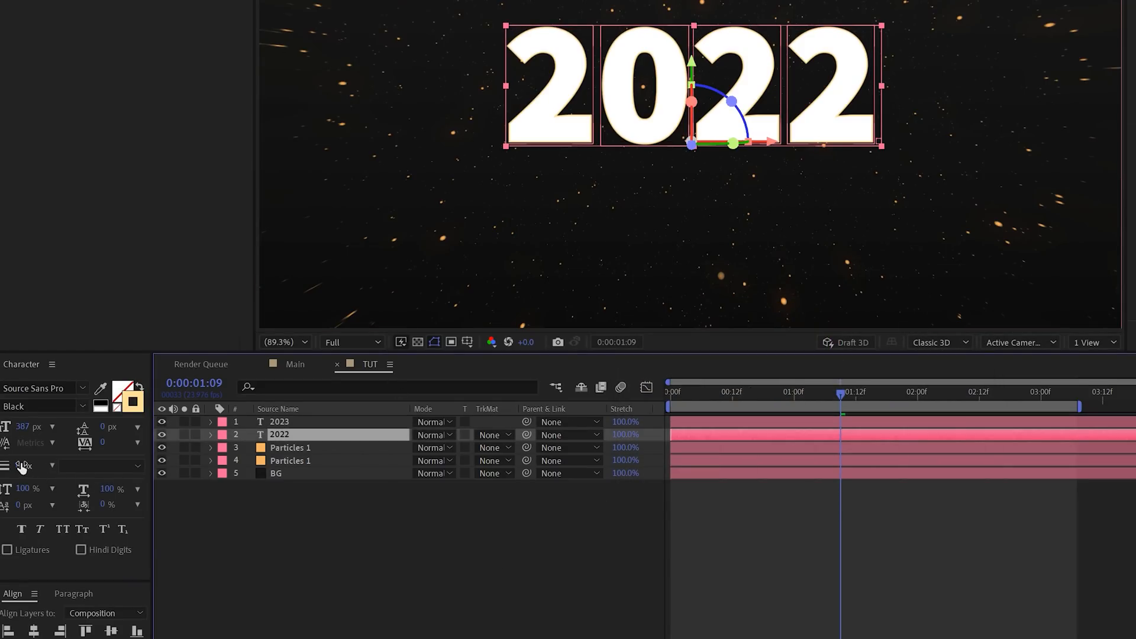
pyautogui.click(297, 421)
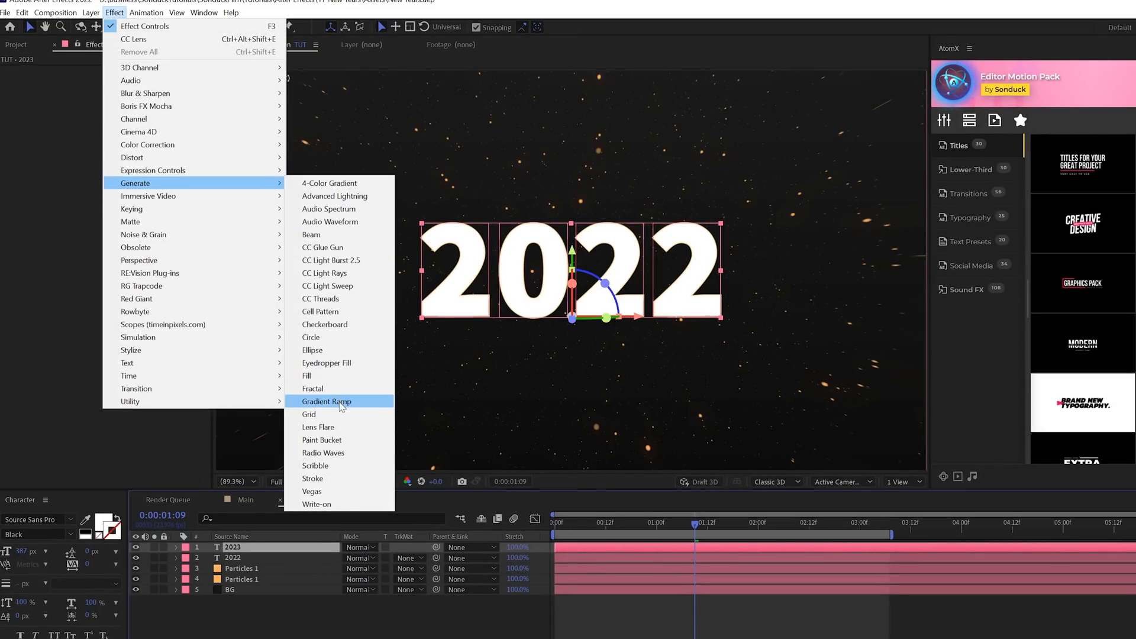
# - Apply Gradient Ramp to layer 2023 with a dark grey 333333 start colour
pyautogui.click(325, 401)
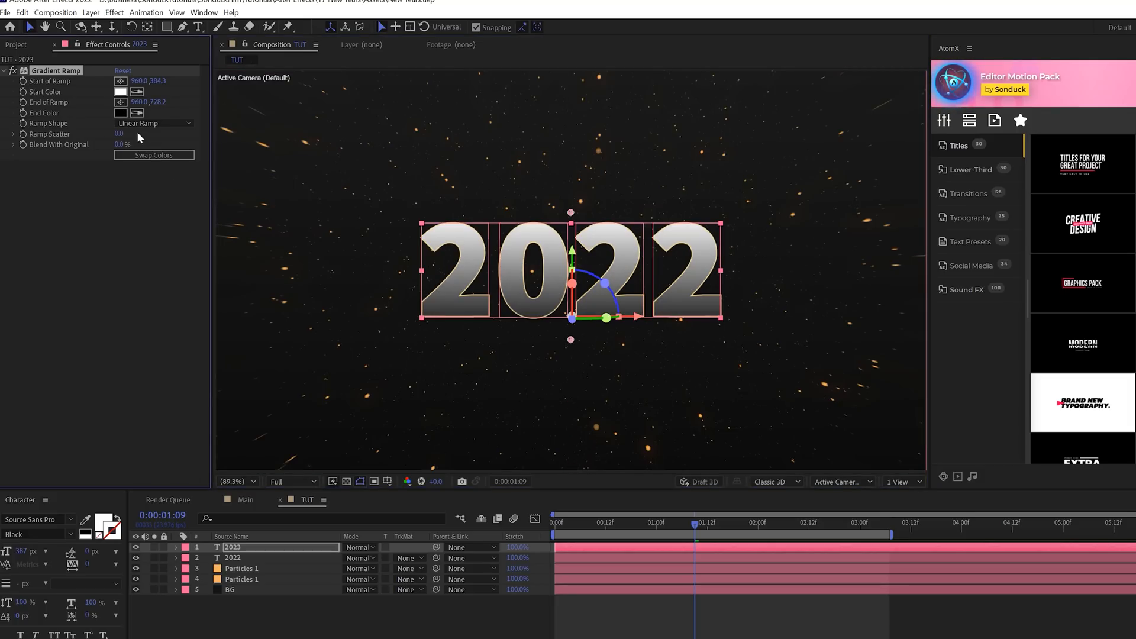
pyautogui.click(120, 91)
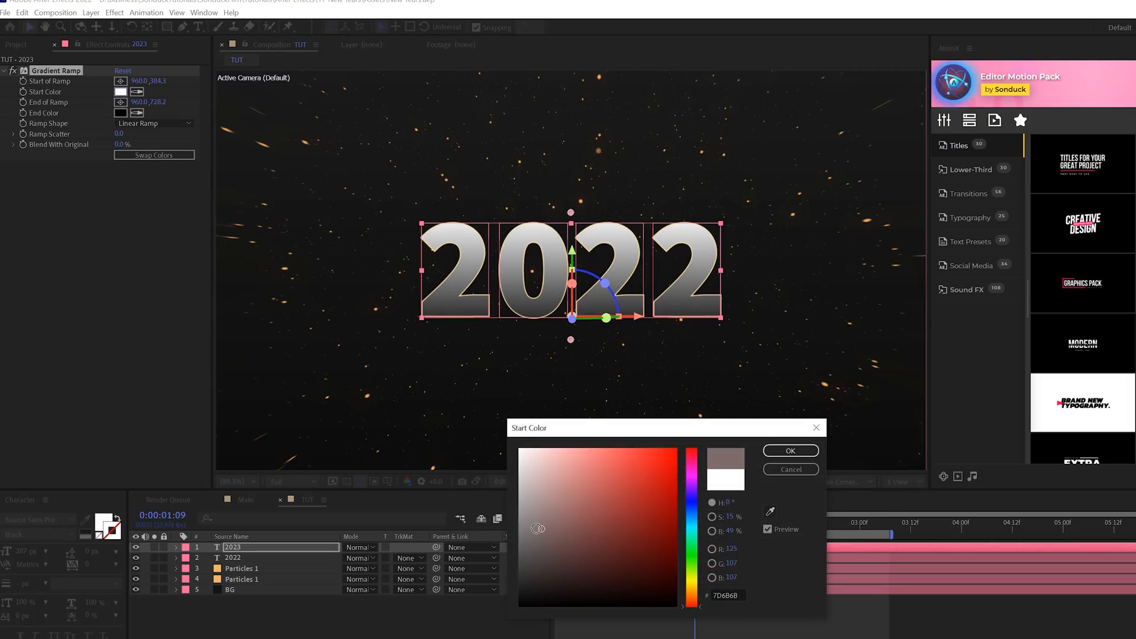
pyautogui.click(519, 575)
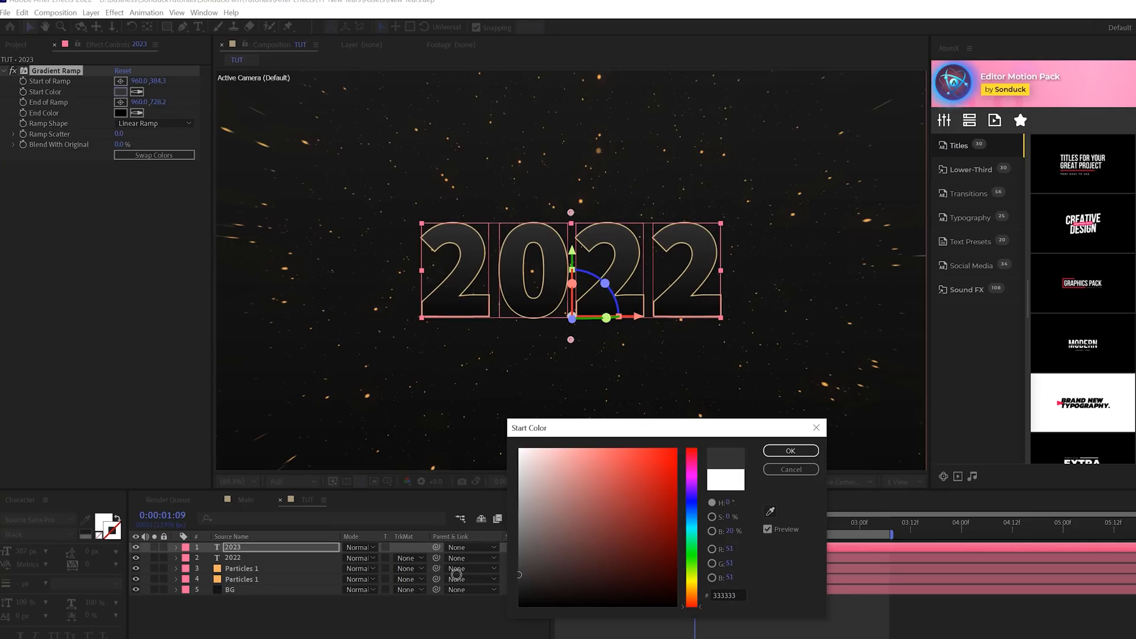
pyautogui.click(789, 450)
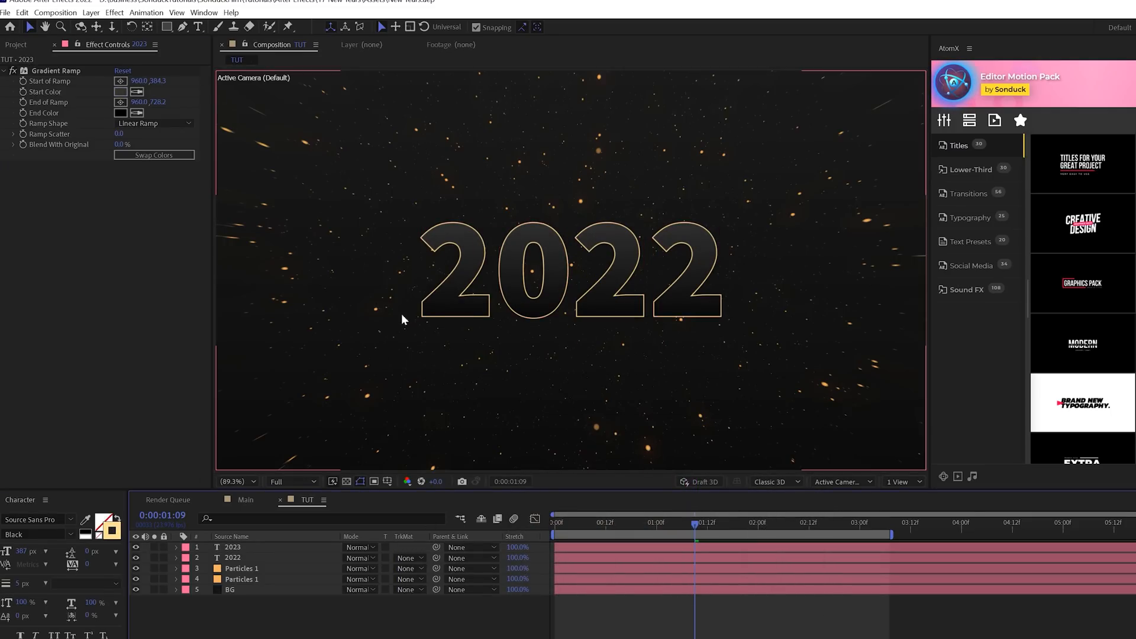
pyautogui.moveTo(635, 350)
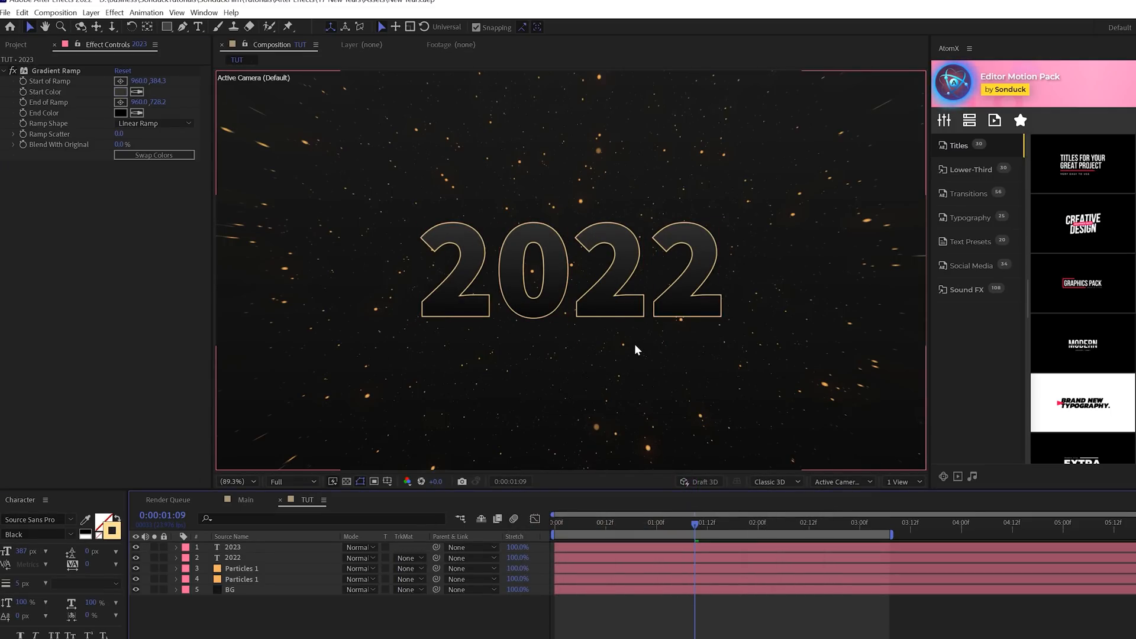
pyautogui.click(232, 557)
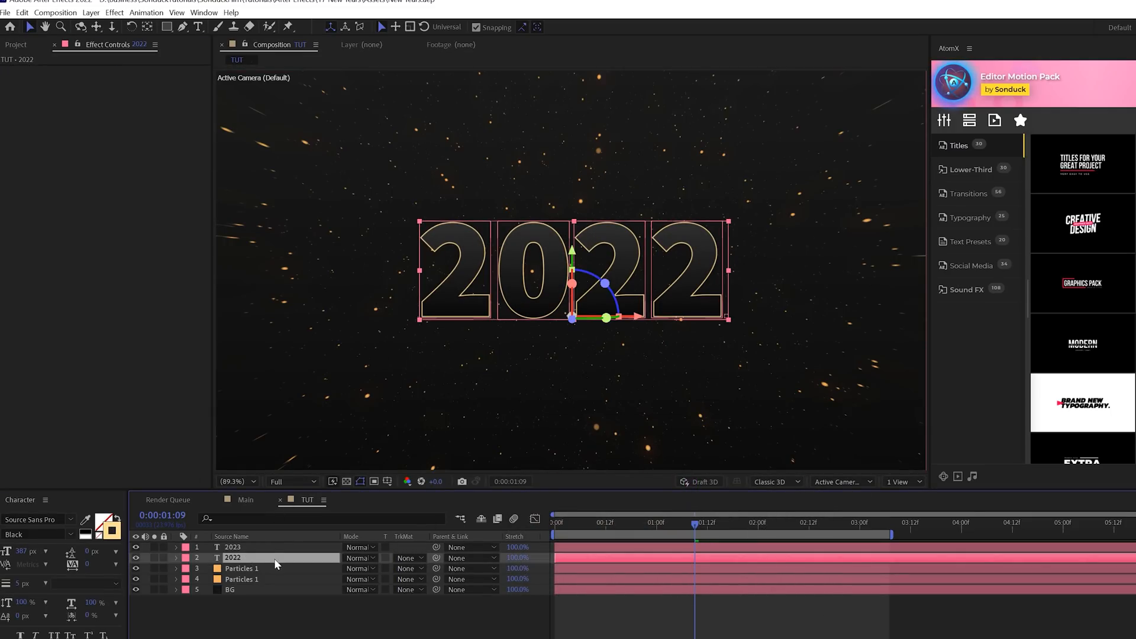
pyautogui.click(135, 546)
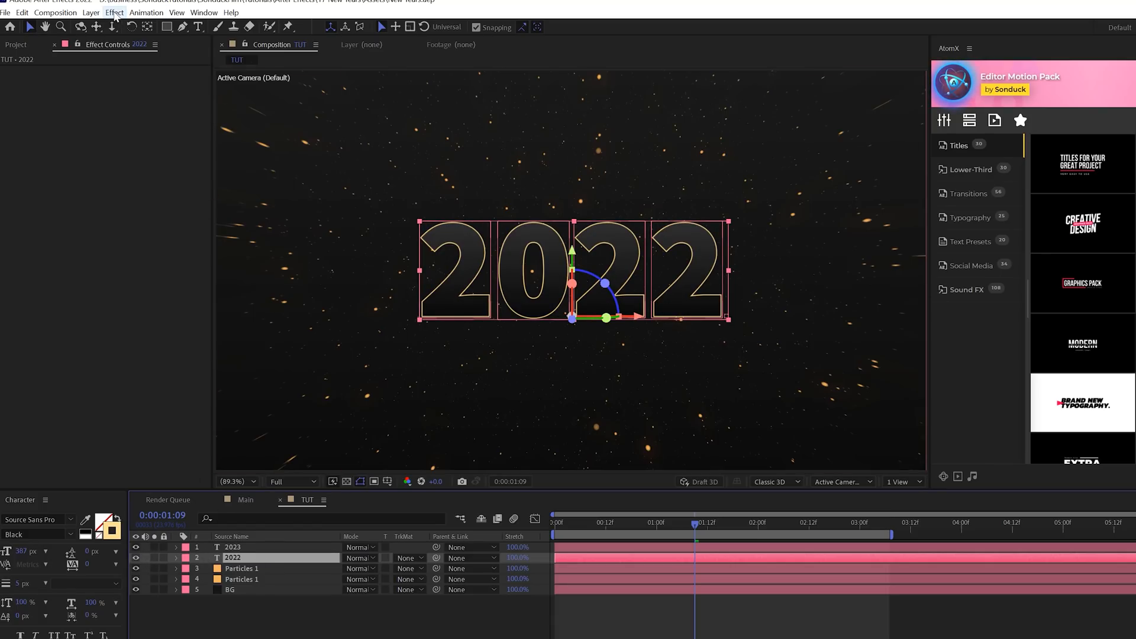
# - Apply CC Light Sweep to 2022, centre it over the digits, and add a second sweep
pyautogui.click(114, 13)
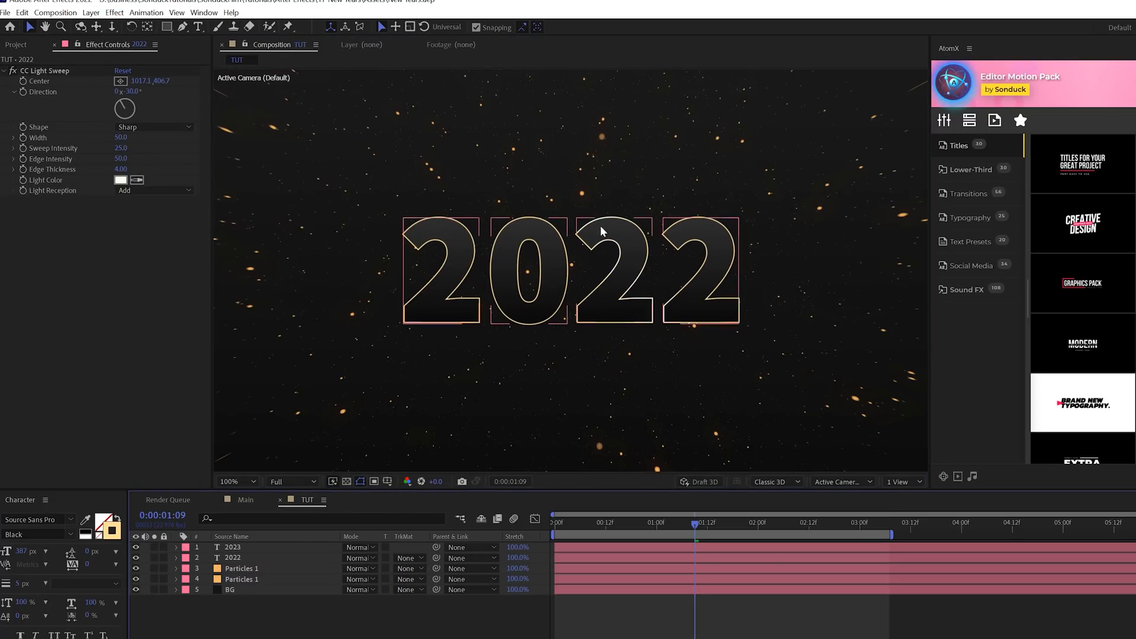
pyautogui.click(232, 557)
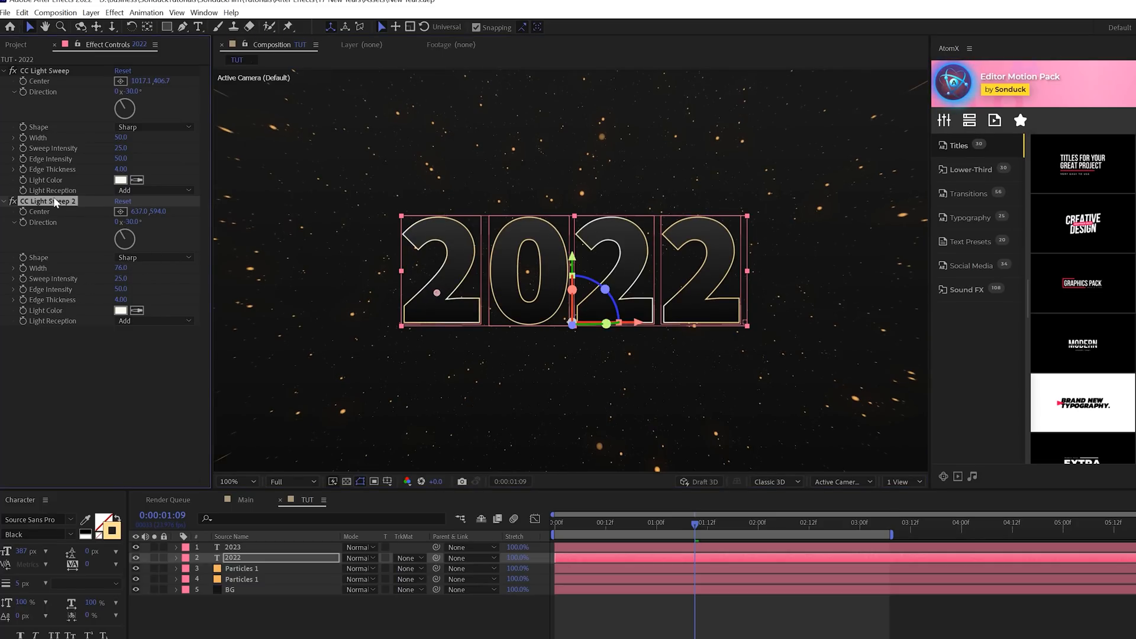
pyautogui.click(113, 13)
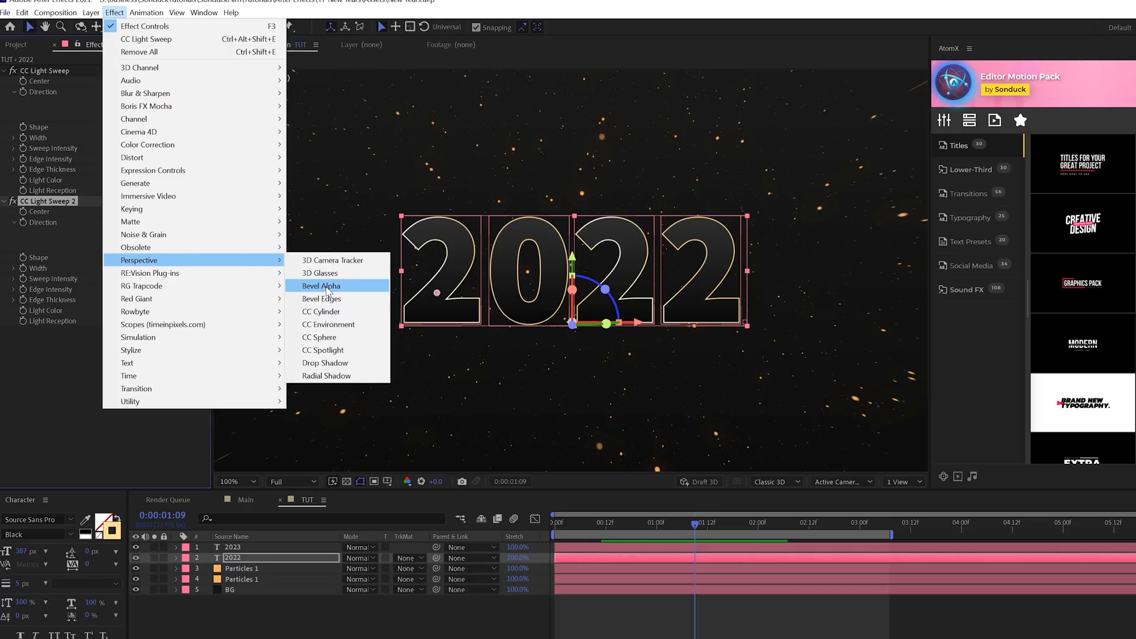
# - Add Bevel Alpha and an 11 px stroke to 2022, and Drop Shadow to 2023
pyautogui.click(320, 285)
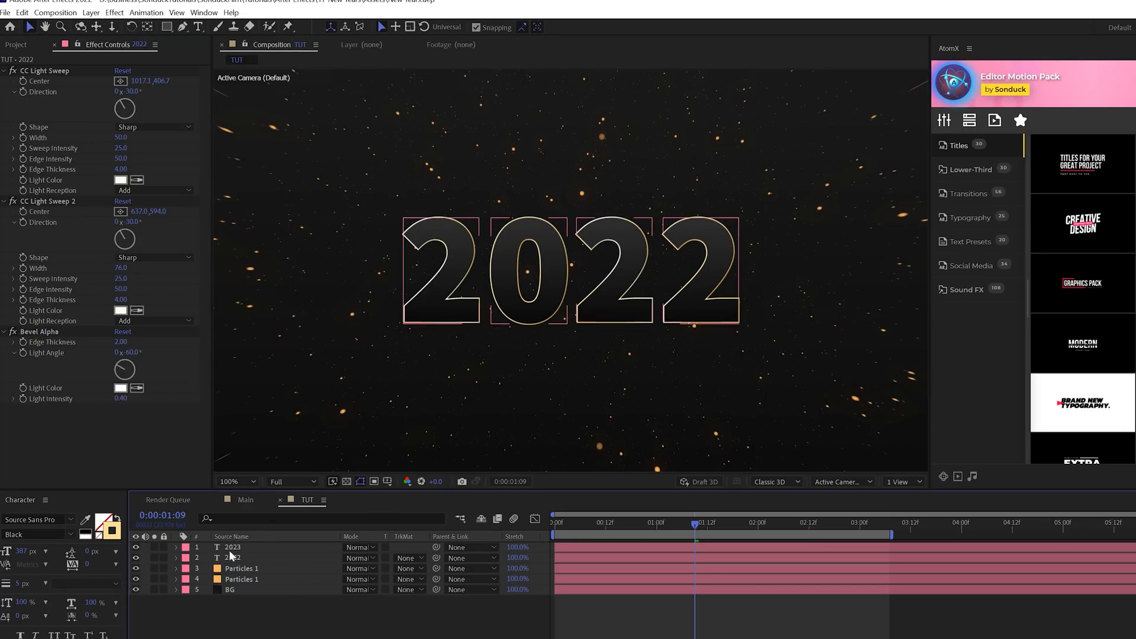
pyautogui.click(233, 558)
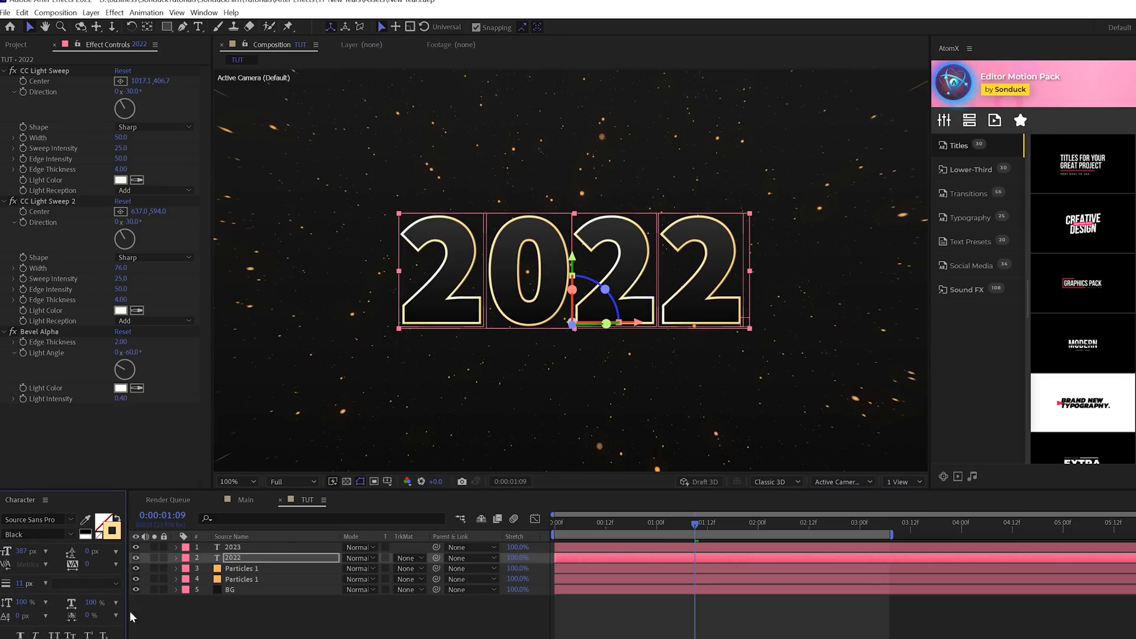
pyautogui.click(246, 499)
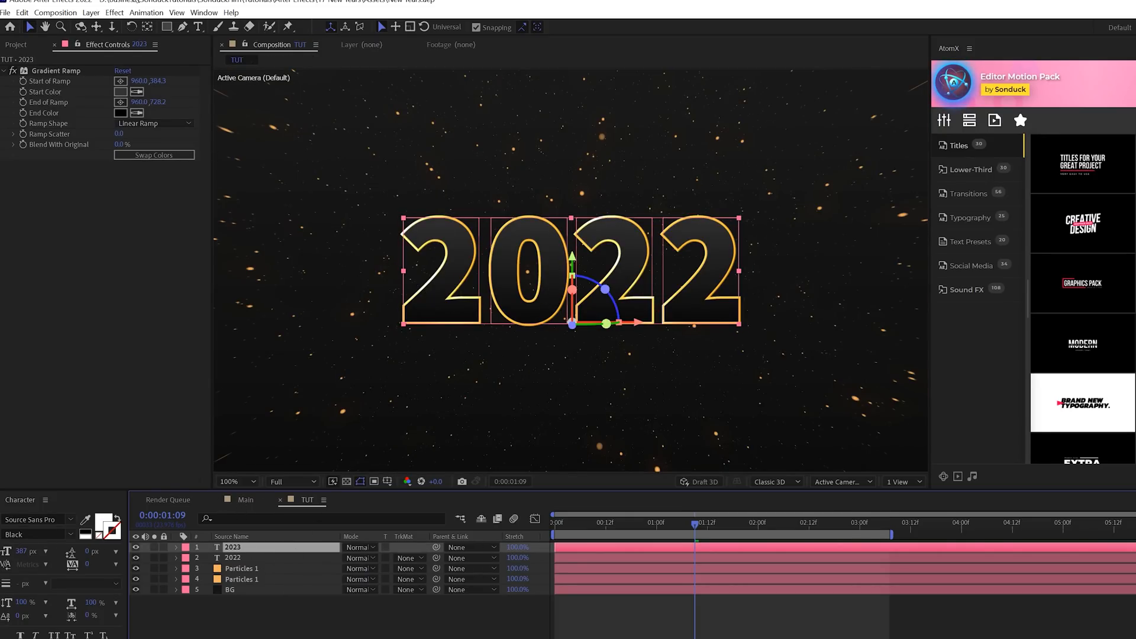
pyautogui.click(113, 13)
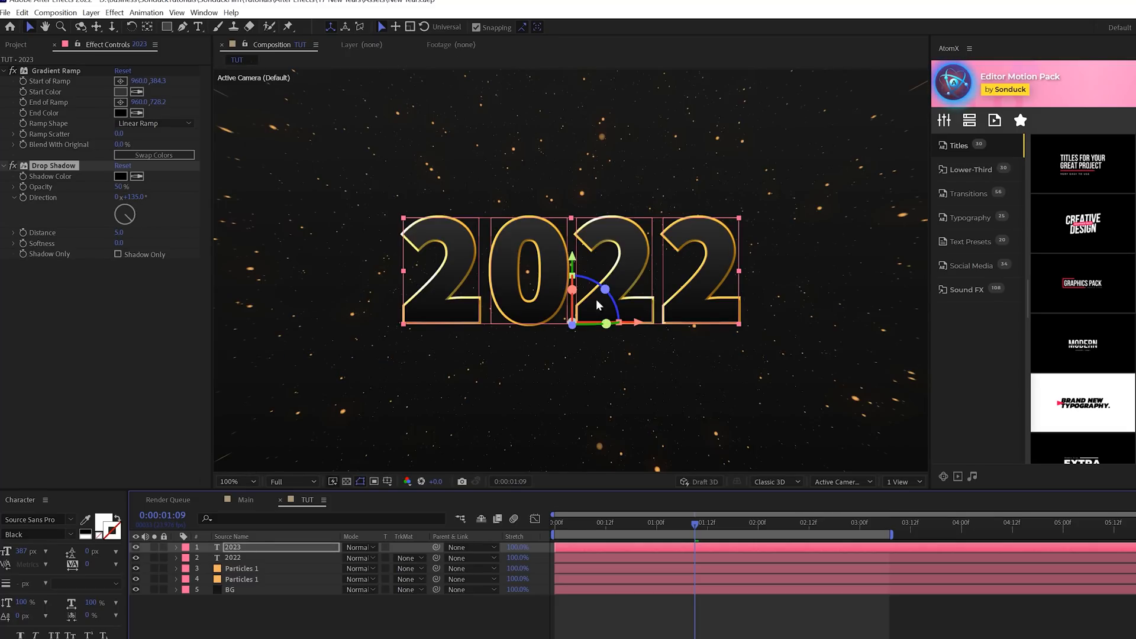
pyautogui.click(498, 435)
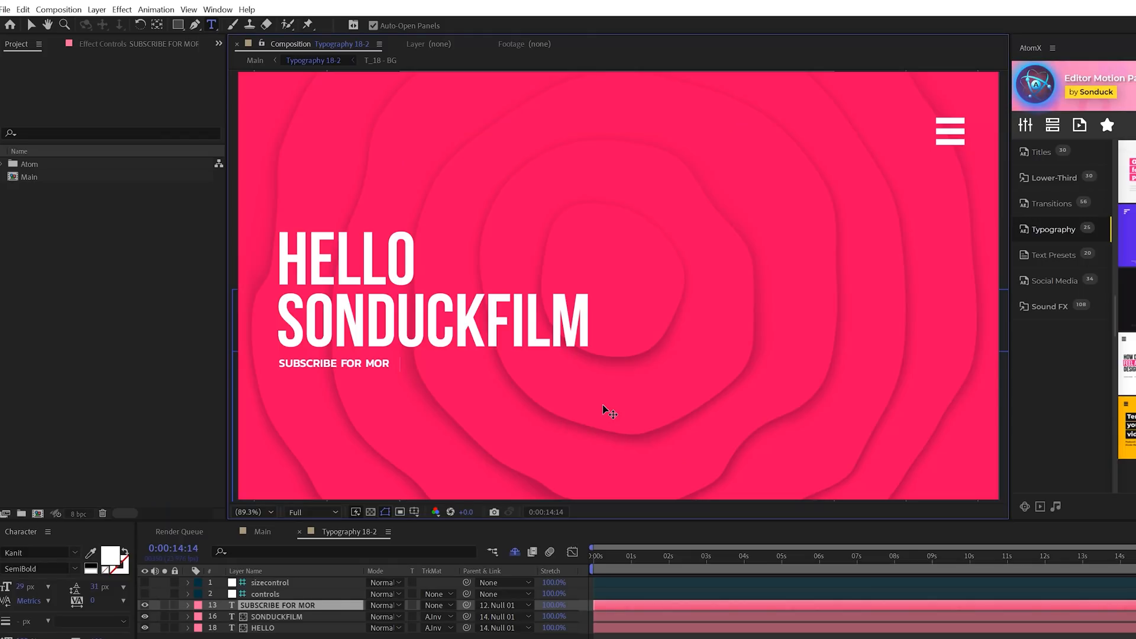
# - Adjust the typography template's controls-layer lines scale before opening the Main composition
pyautogui.click(266, 593)
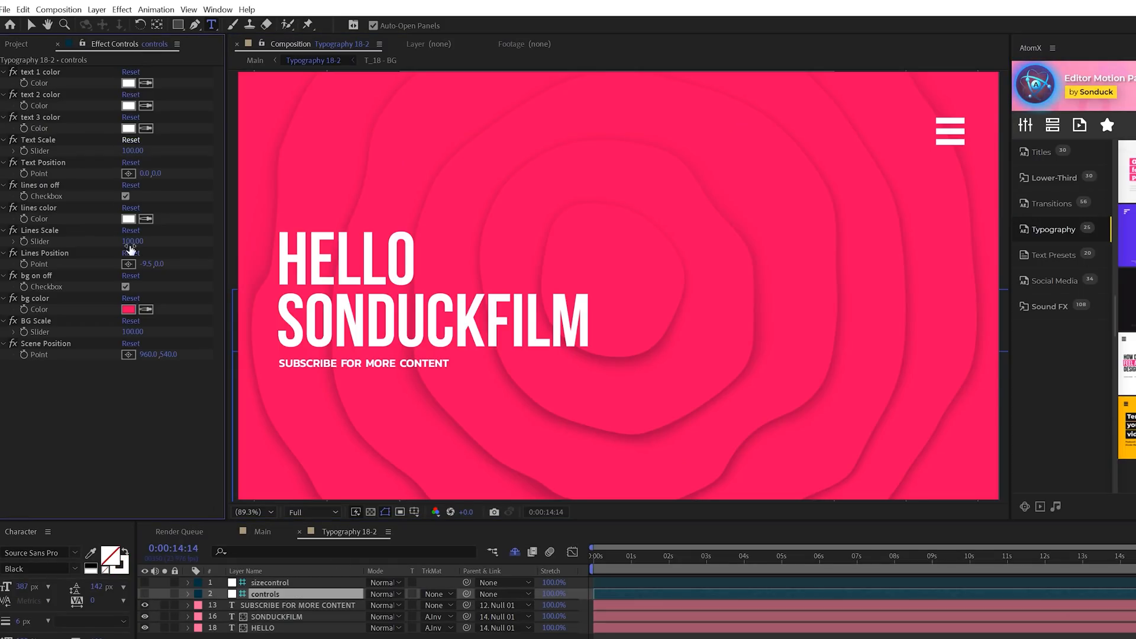
pyautogui.click(129, 309)
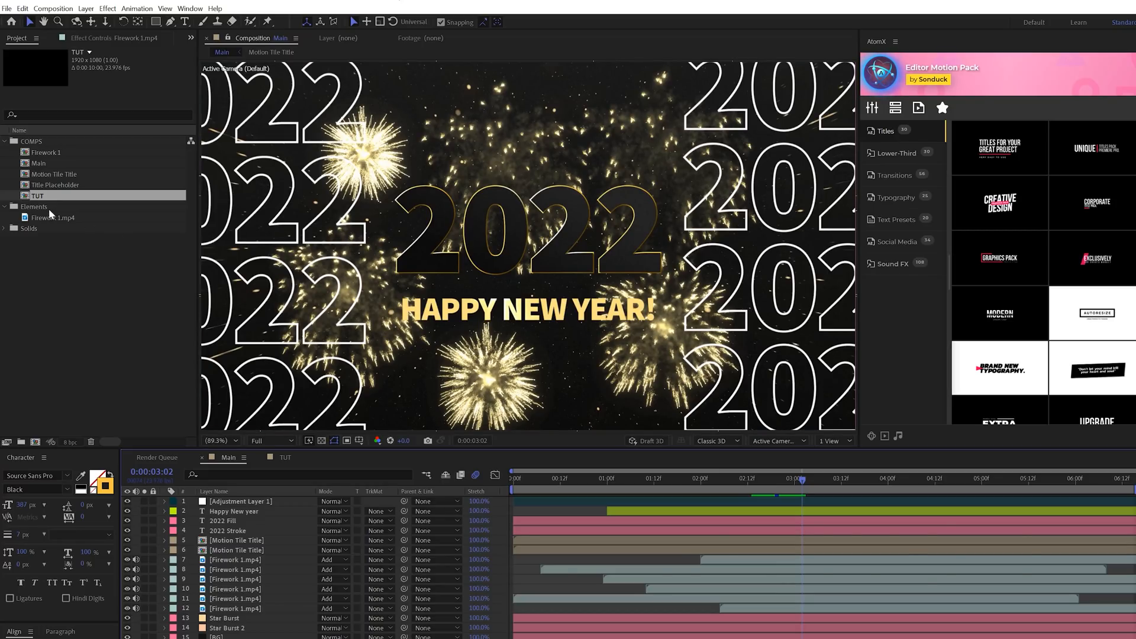
# - Tint Firework 1.mp4 with a brown-midtone Tritone and set its blend mode to Add
pyautogui.doubleClick(55, 217)
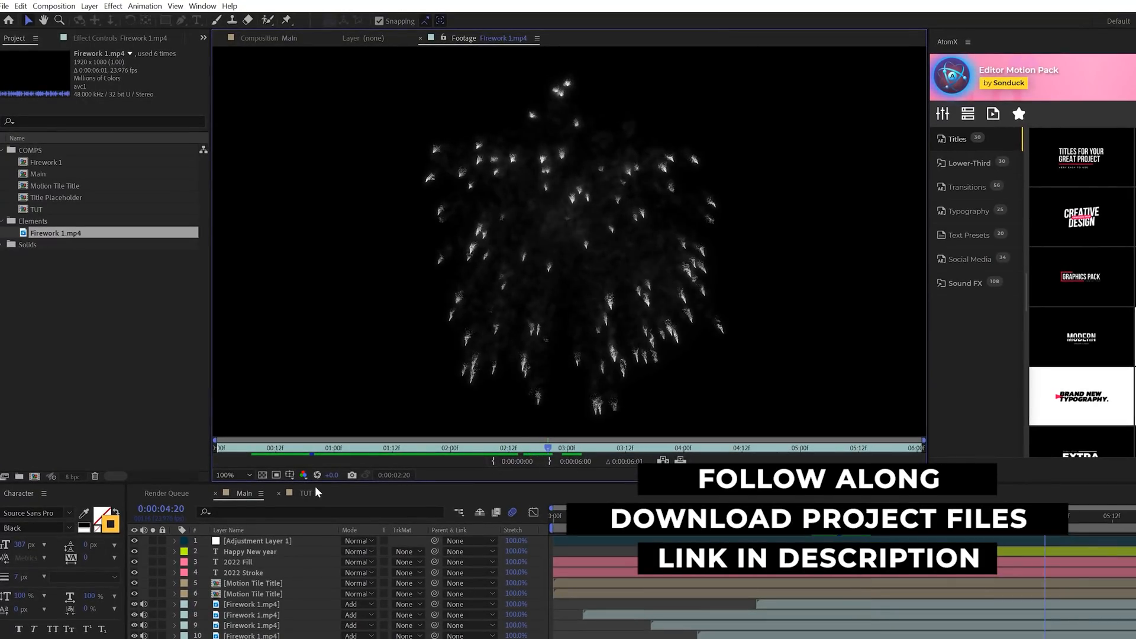
pyautogui.click(305, 493)
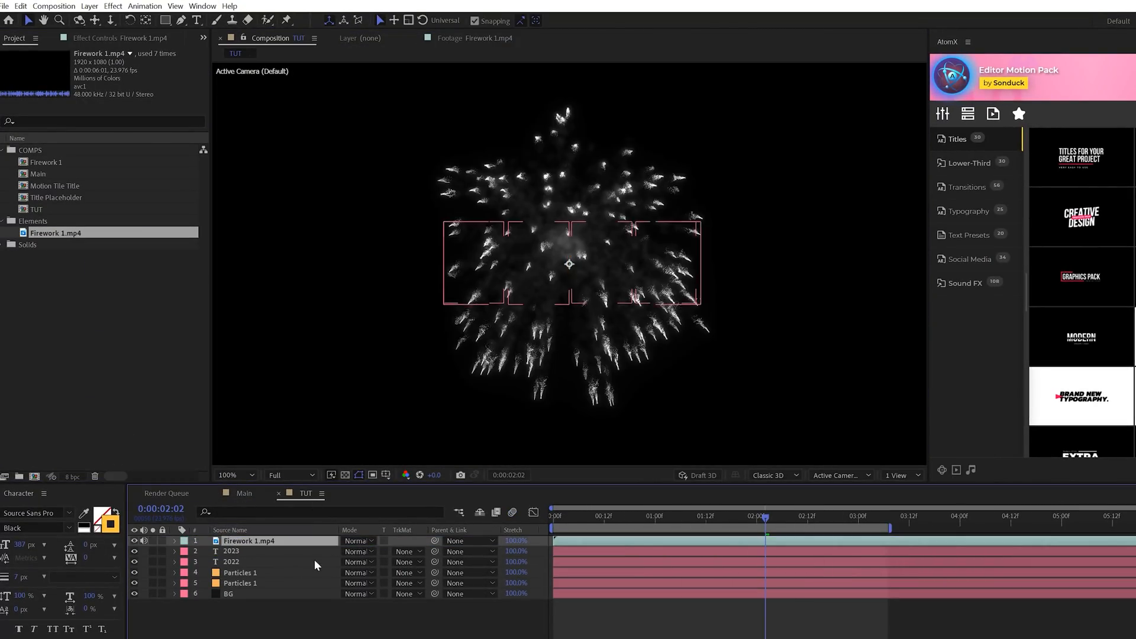
pyautogui.click(357, 540)
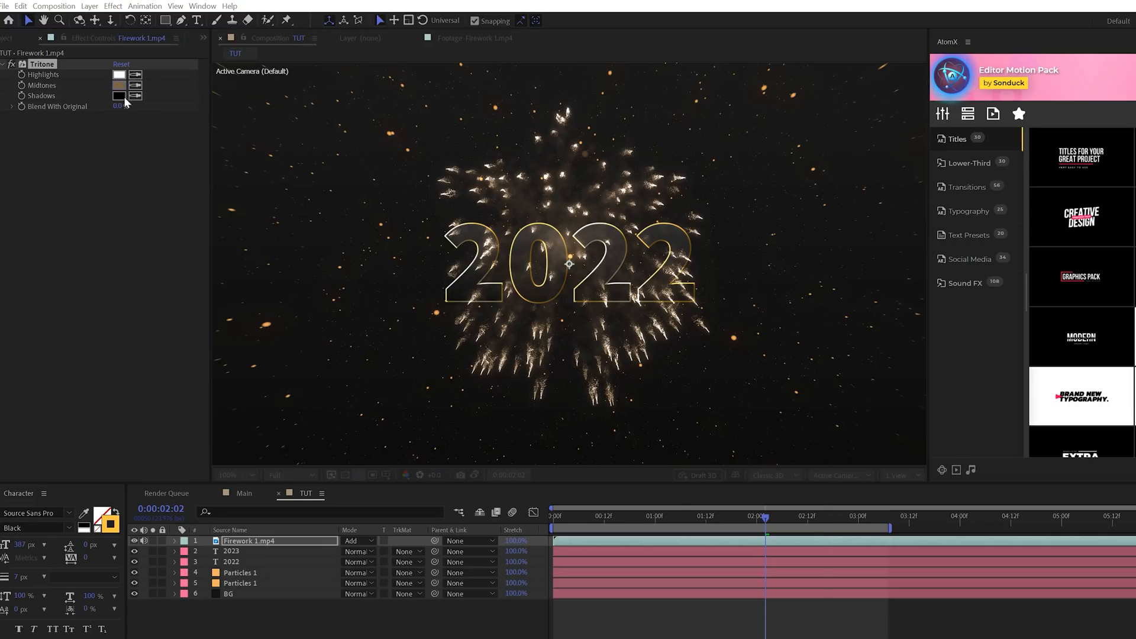
pyautogui.click(119, 85)
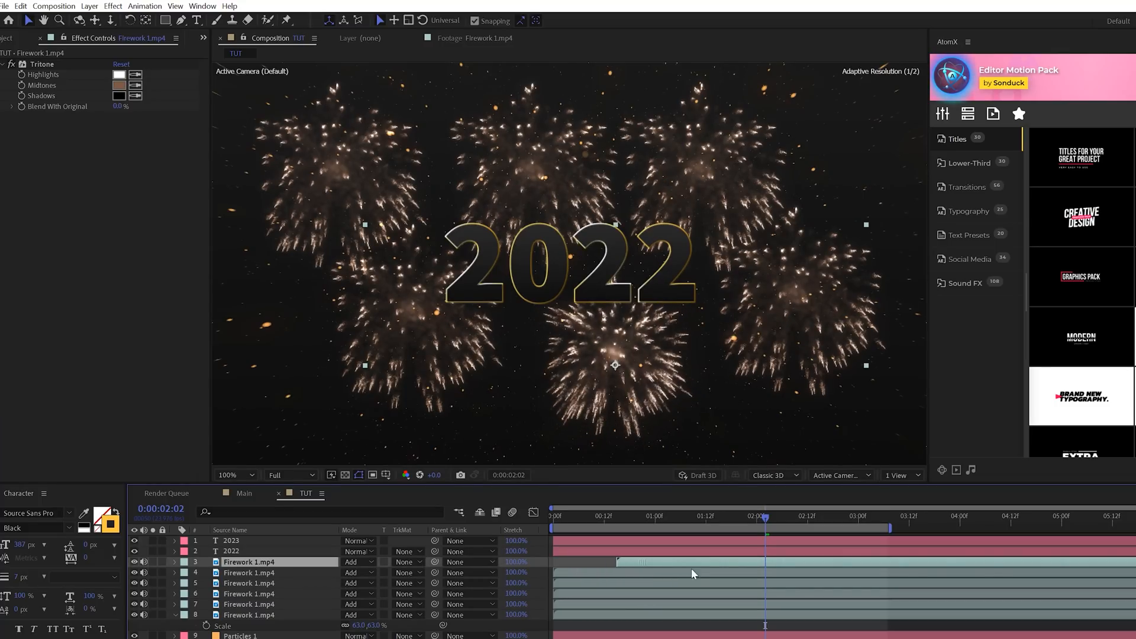
# - Stagger the firework copies' start times by offsetting their layer bars
pyautogui.click(249, 584)
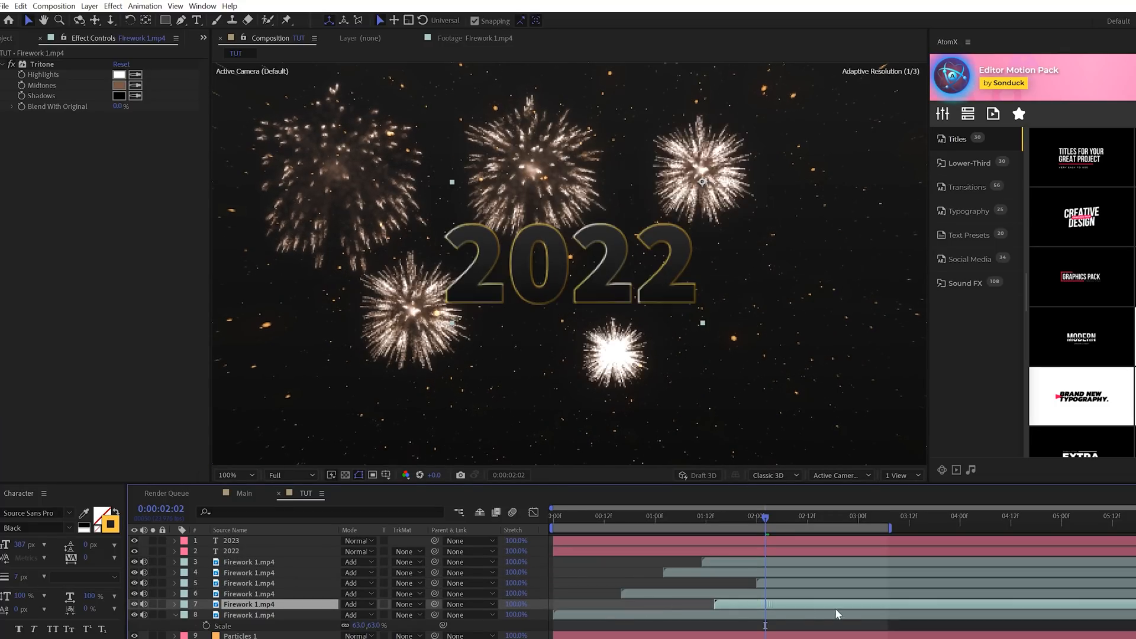
pyautogui.click(249, 614)
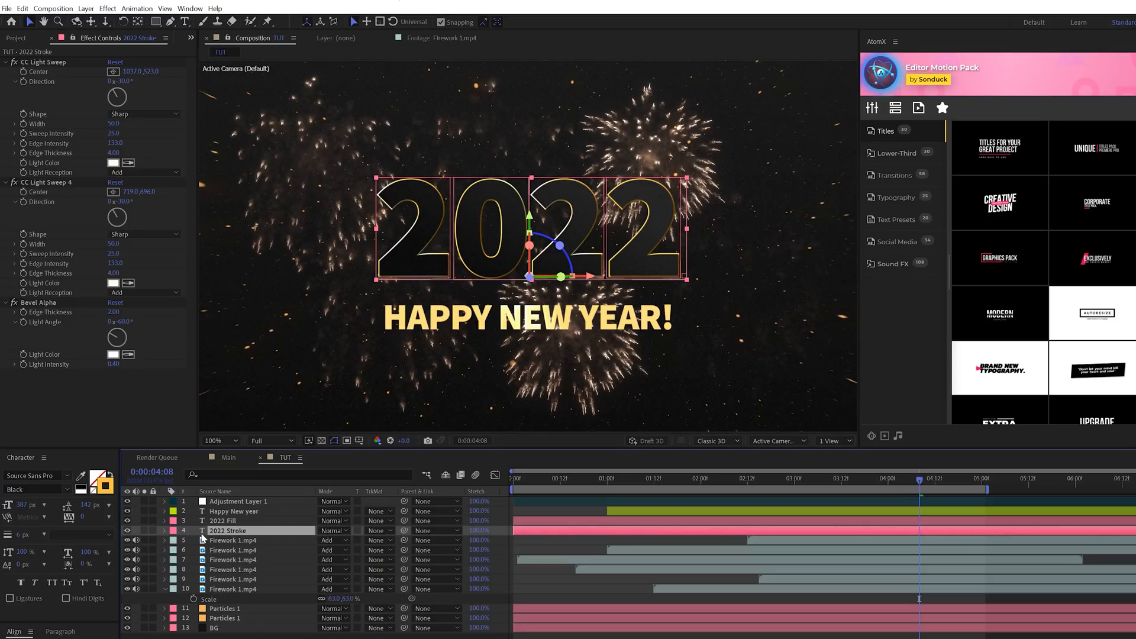
# - Duplicate 2022 Stroke, pre-compose it as Duplicate Title, and make its outline white
pyautogui.press('ctrl+d')
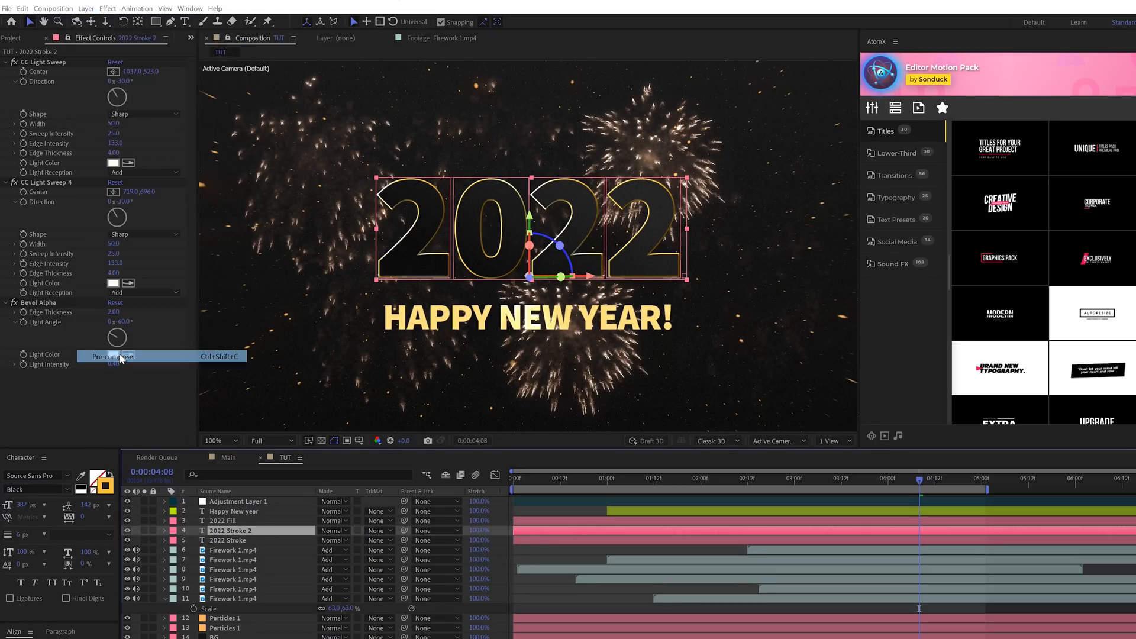
pyautogui.click(110, 355)
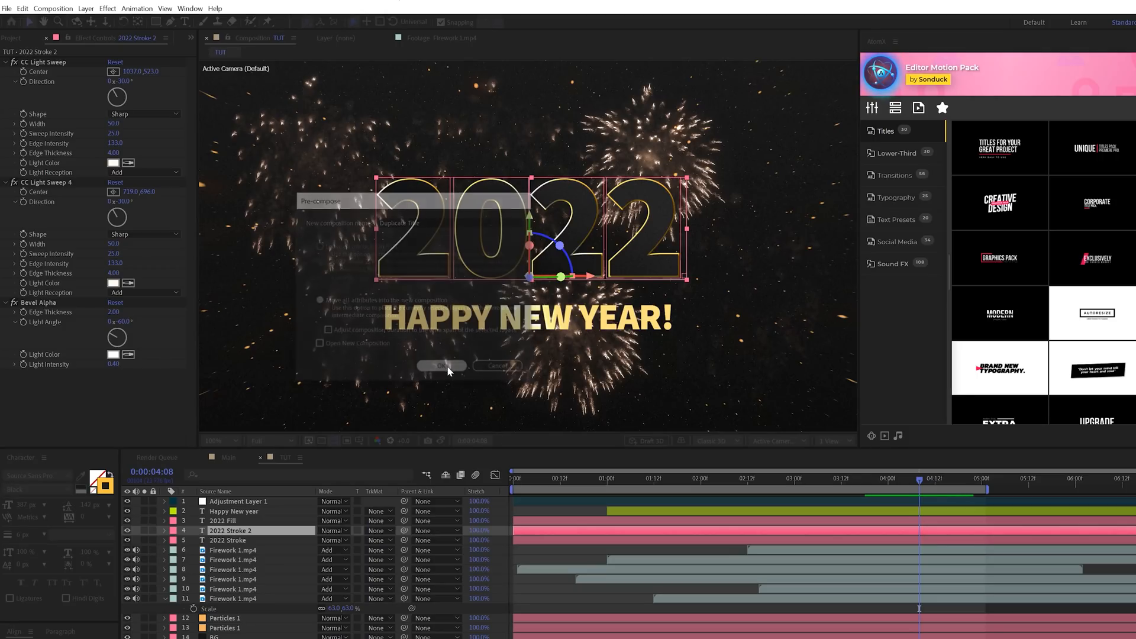
pyautogui.click(441, 365)
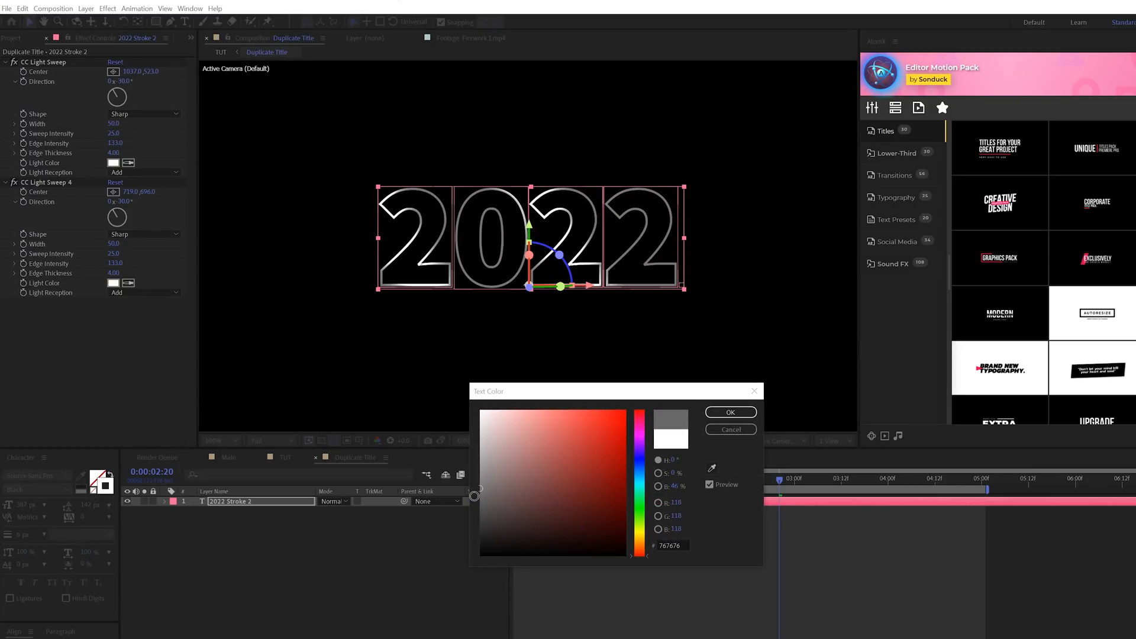
pyautogui.click(729, 412)
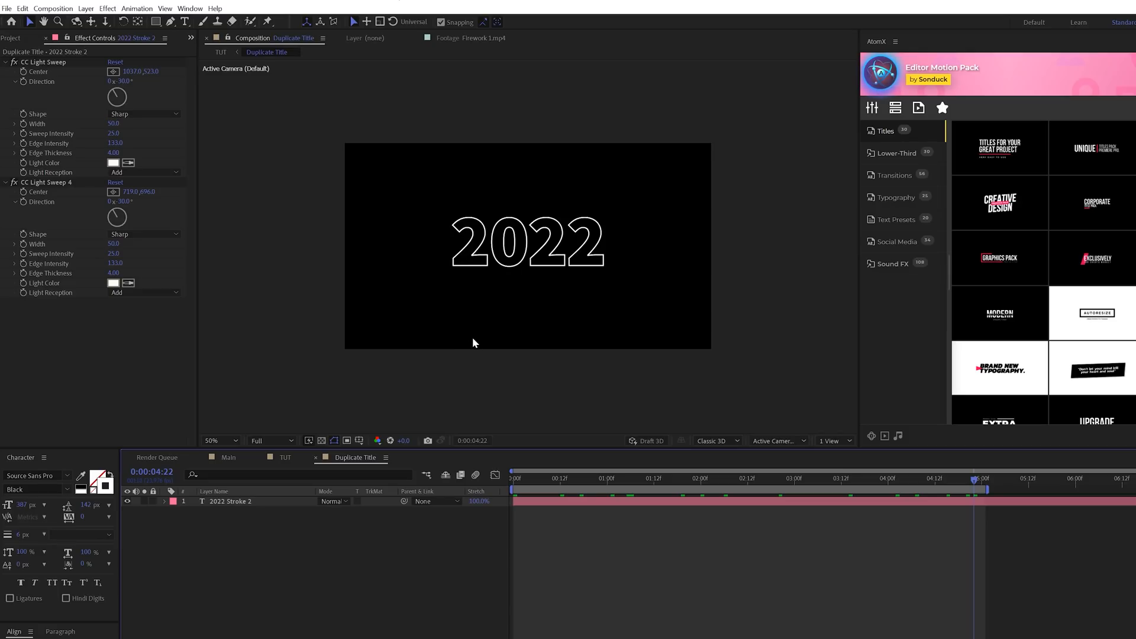
# - Crop the Duplicate Title composition to a 331 px high strip and return to TUT
pyautogui.click(53, 8)
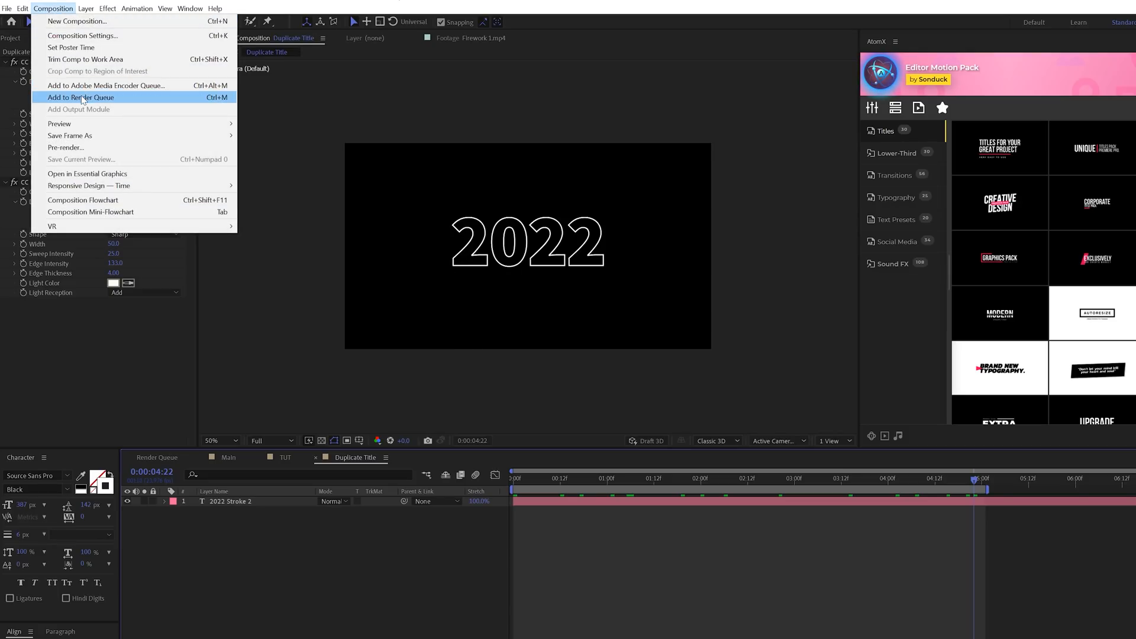
pyautogui.click(82, 35)
pyautogui.write('331')
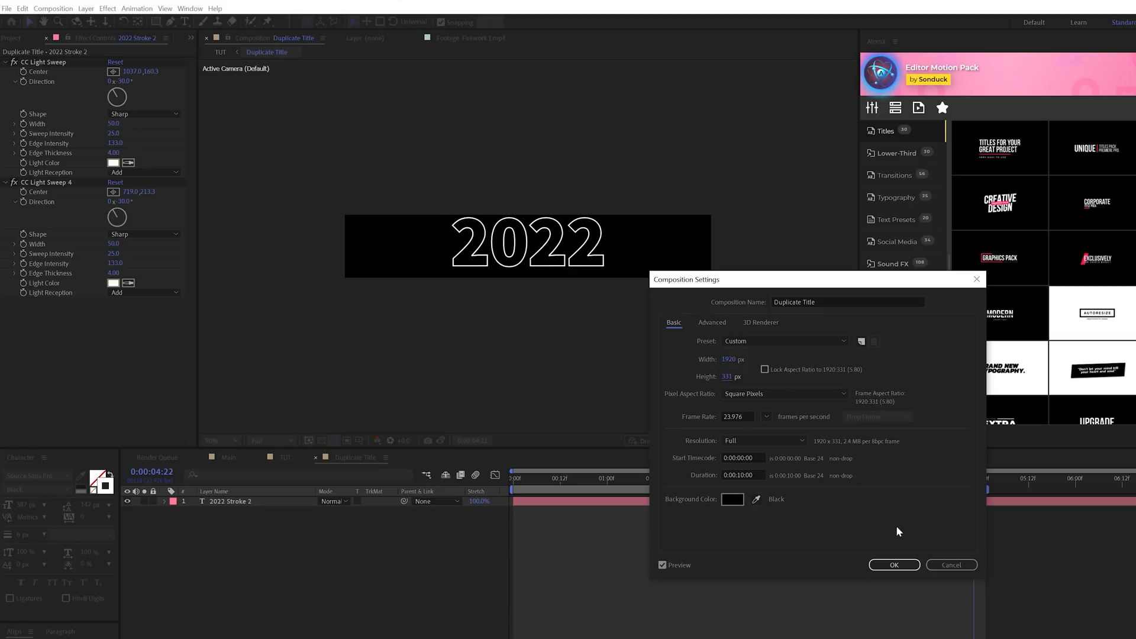
pyautogui.click(893, 565)
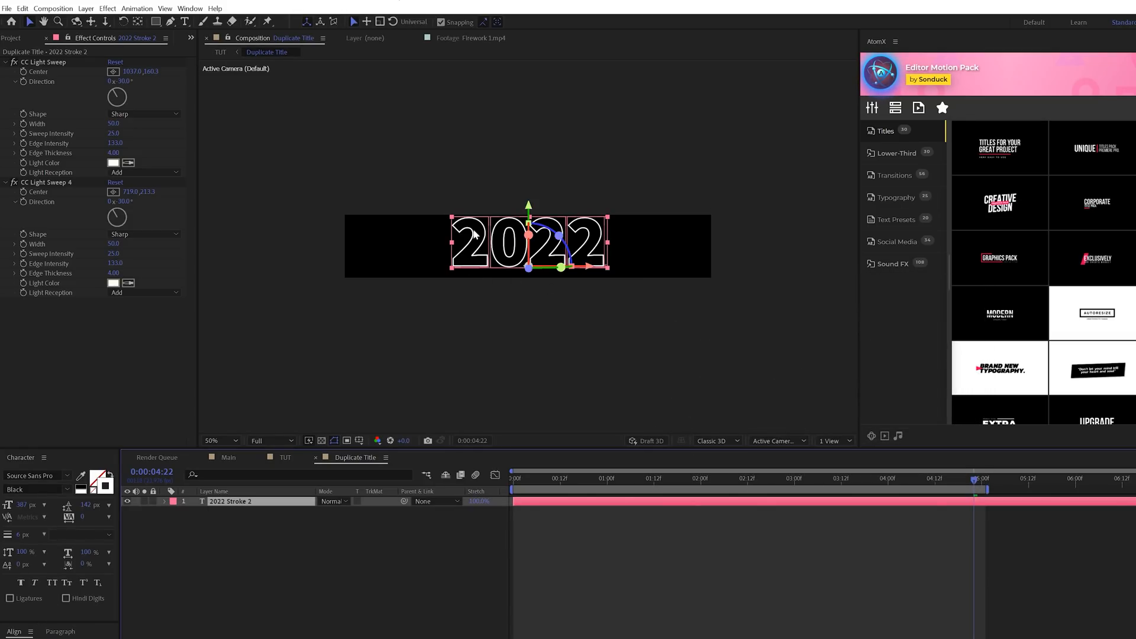
pyautogui.click(285, 457)
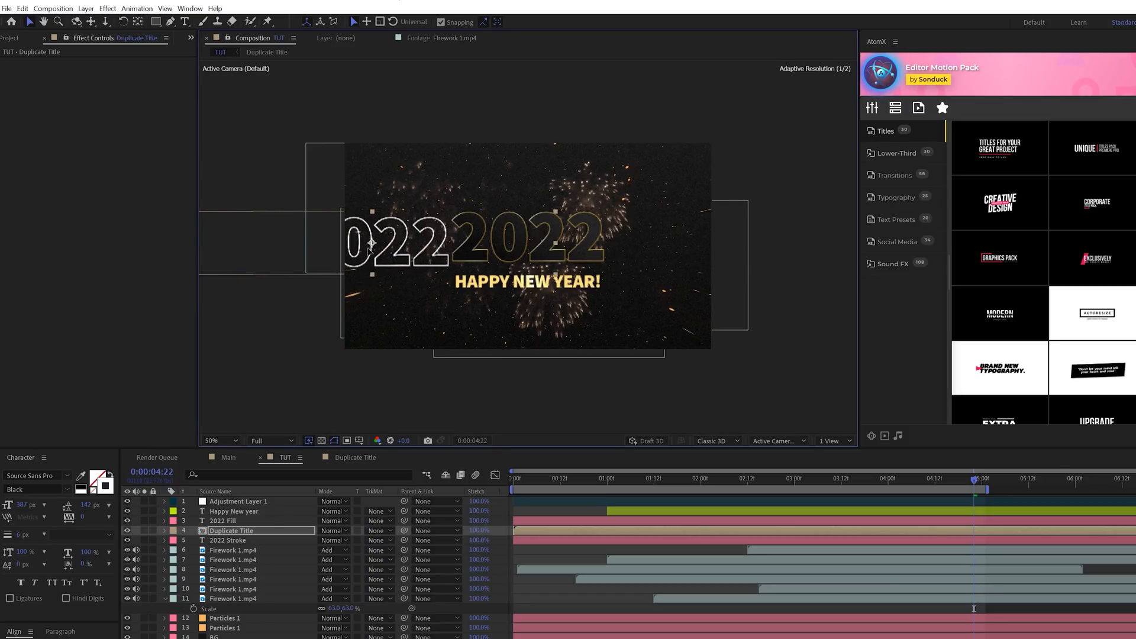
# - Apply Motion Tile to Duplicate Title and place two tiled columns left and right of the title
pyautogui.click(107, 8)
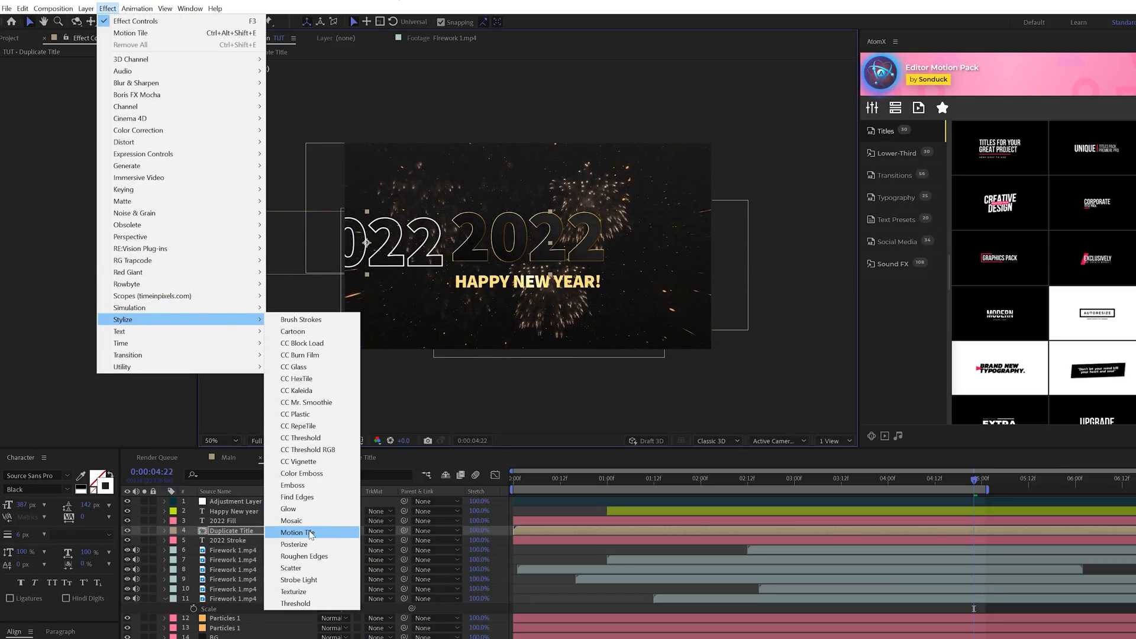
pyautogui.click(301, 532)
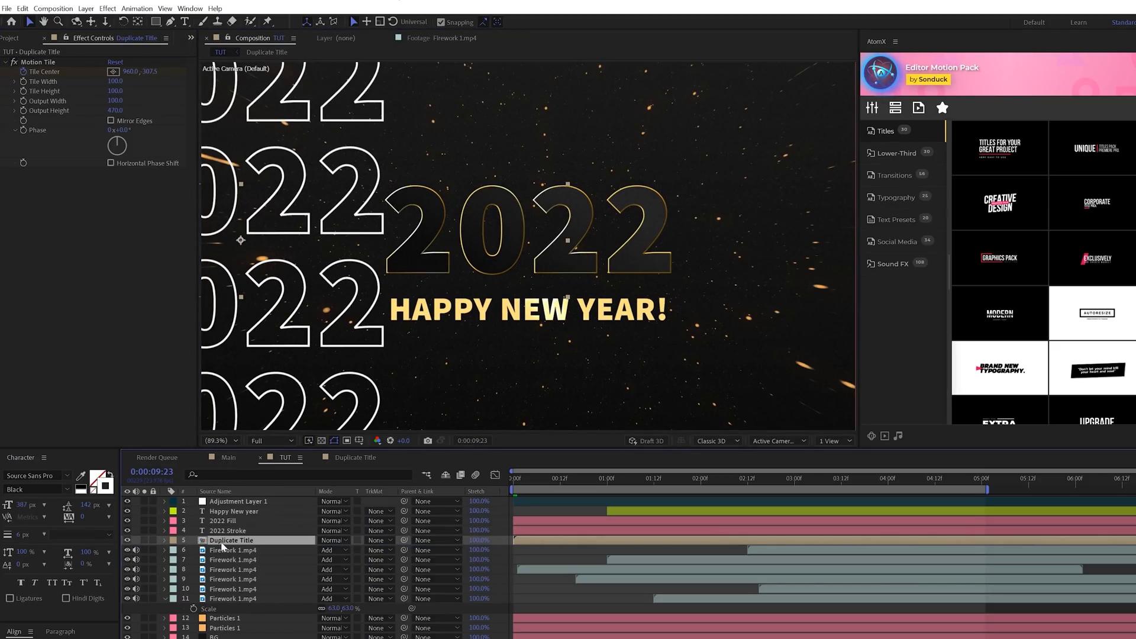
pyautogui.press('ctrl+d')
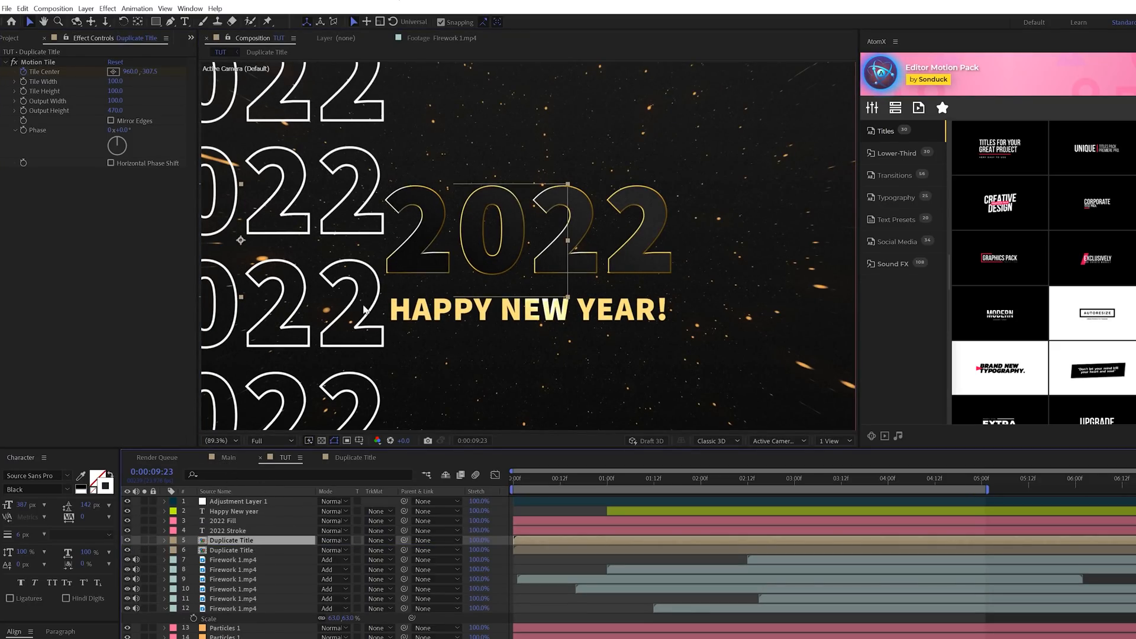
pyautogui.click(220, 440)
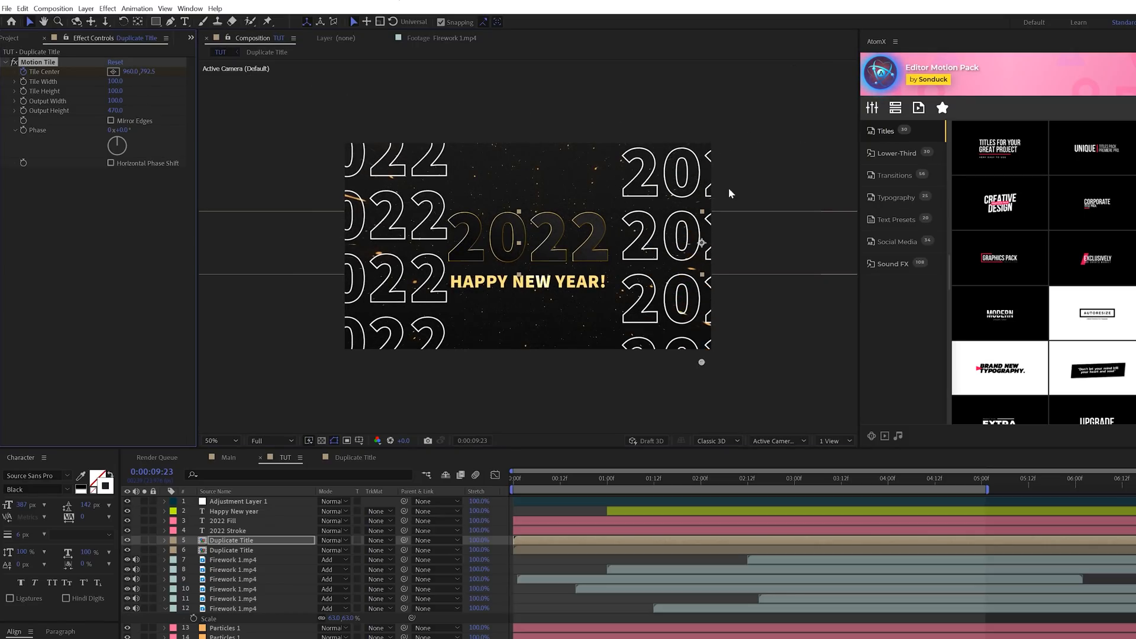
pyautogui.click(906, 478)
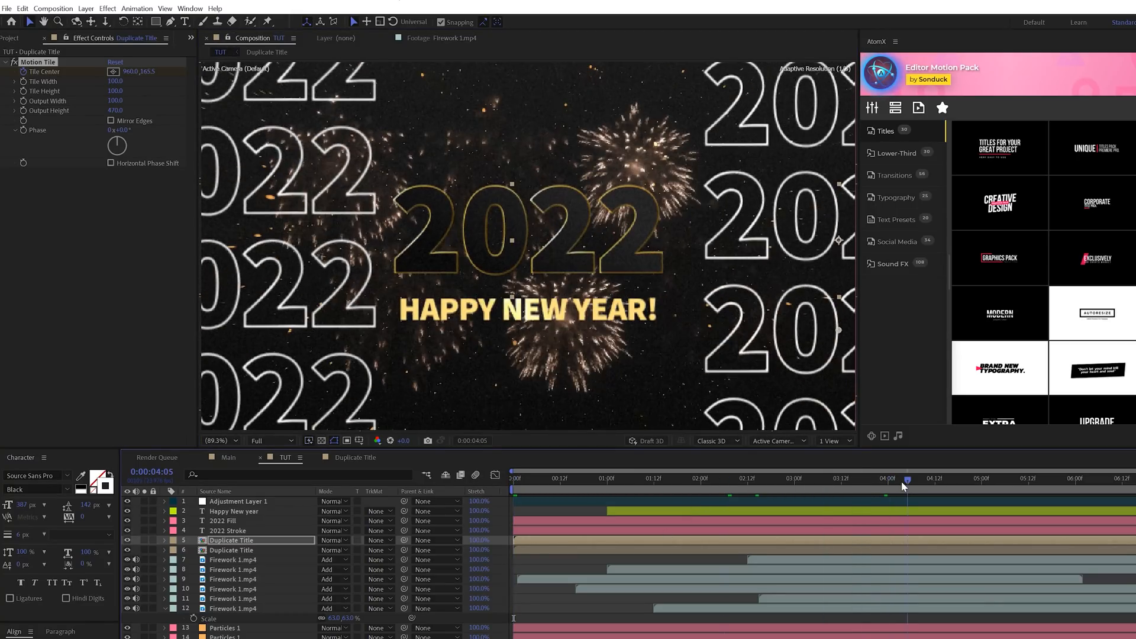
pyautogui.click(239, 500)
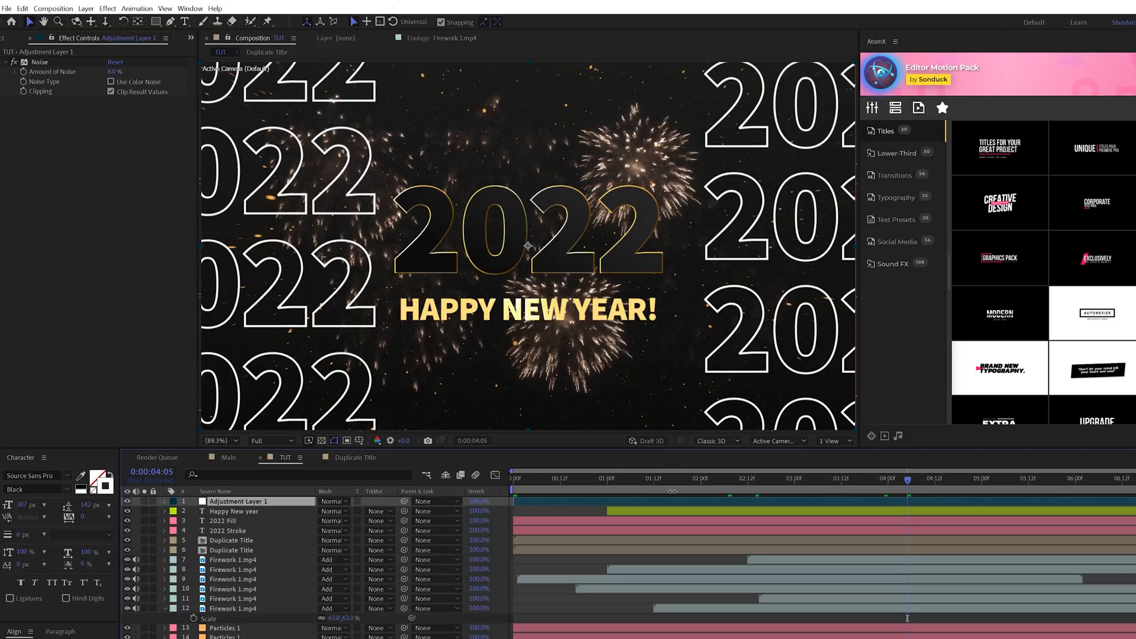
# - Reveal 2022 Stroke's animators, turn on composition Motion Blur, and preview TUT from the start
pyautogui.click(226, 530)
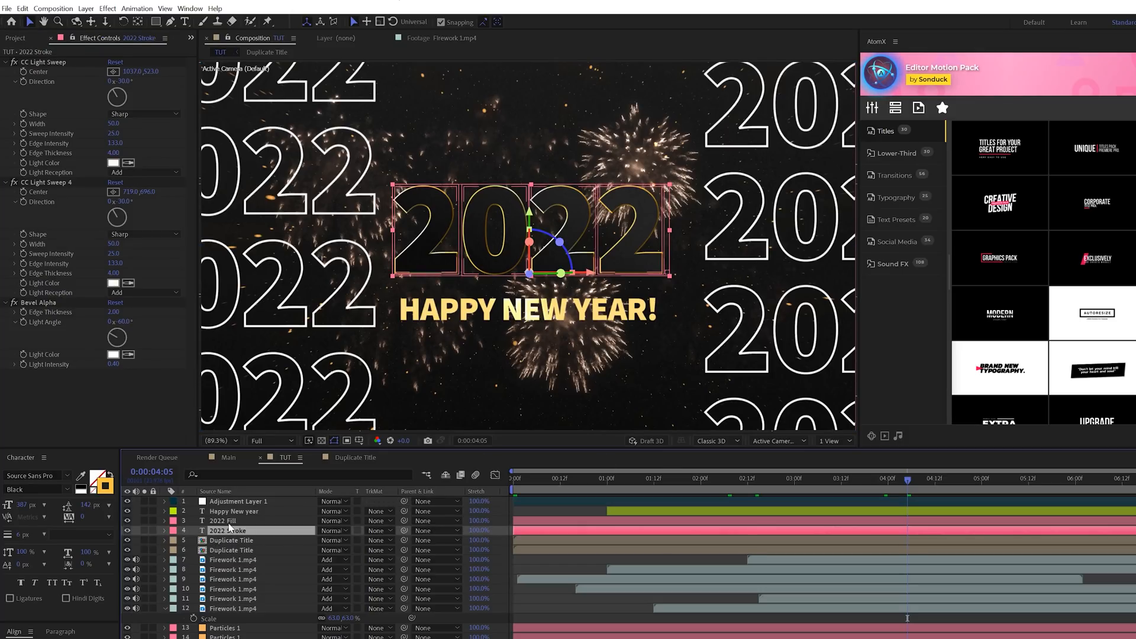
pyautogui.click(164, 530)
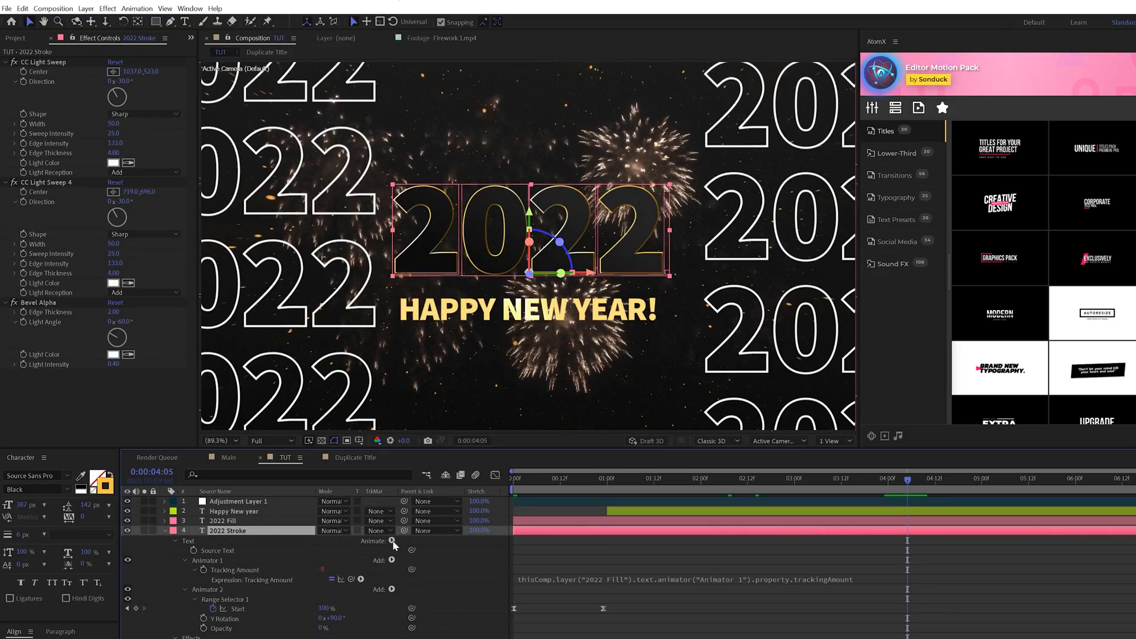
pyautogui.click(391, 540)
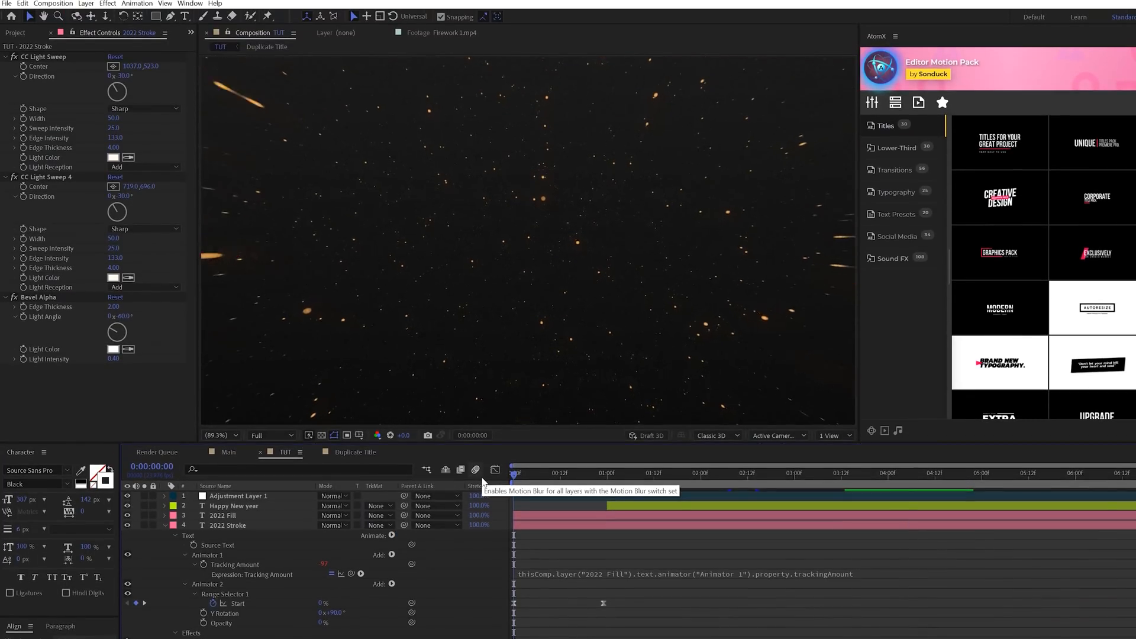
pyautogui.click(652, 472)
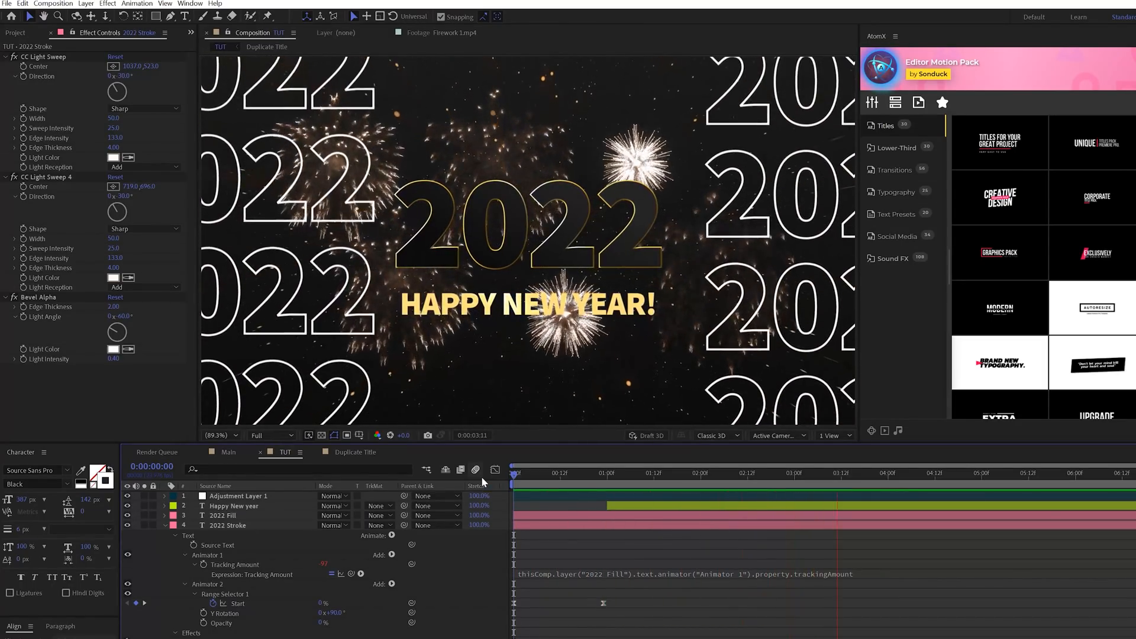
pyautogui.click(1024, 472)
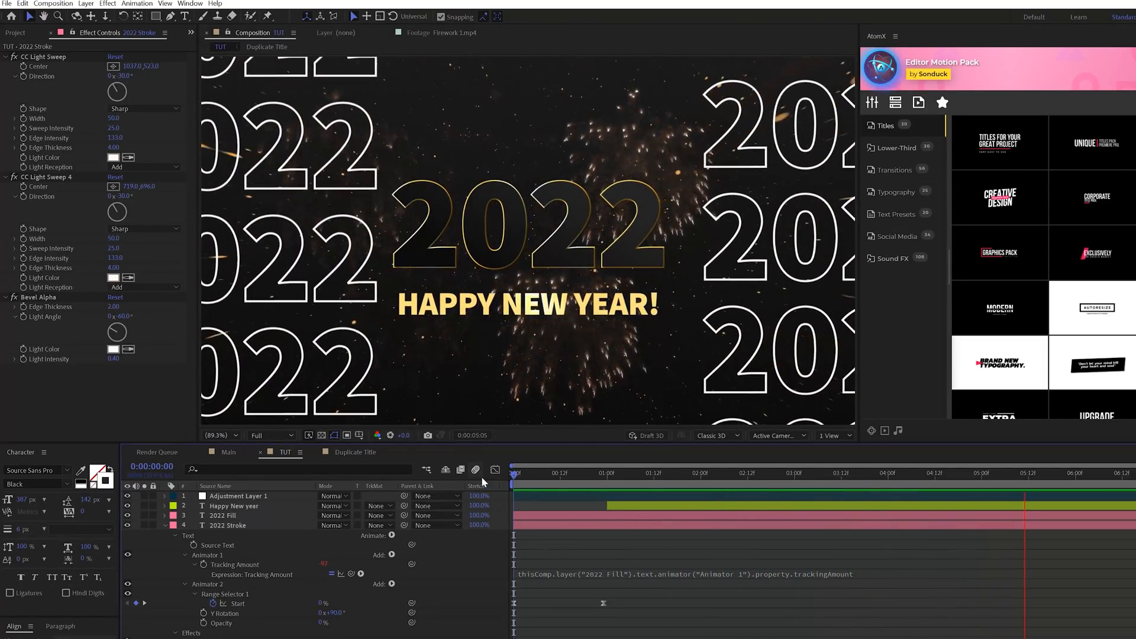